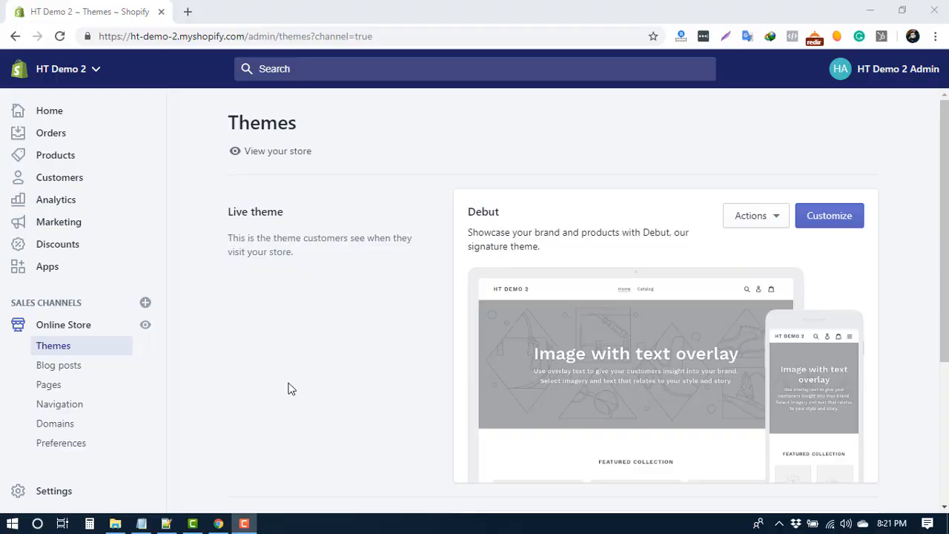
pyautogui.moveTo(302, 385)
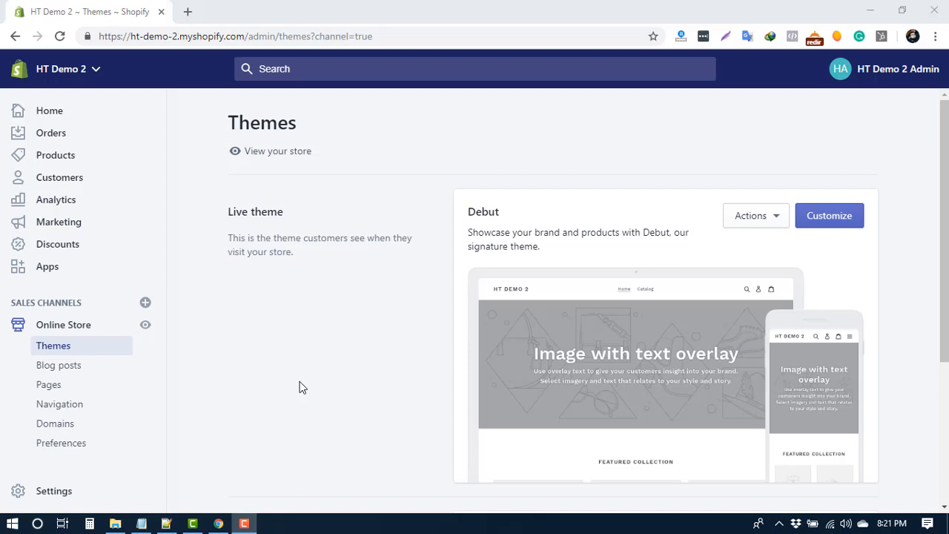
pyautogui.moveTo(59, 177)
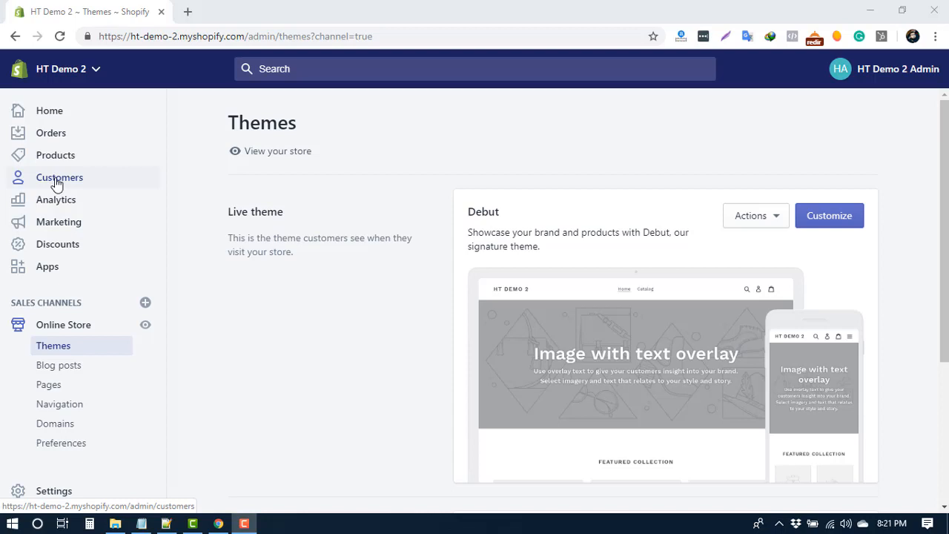
pyautogui.moveTo(48, 184)
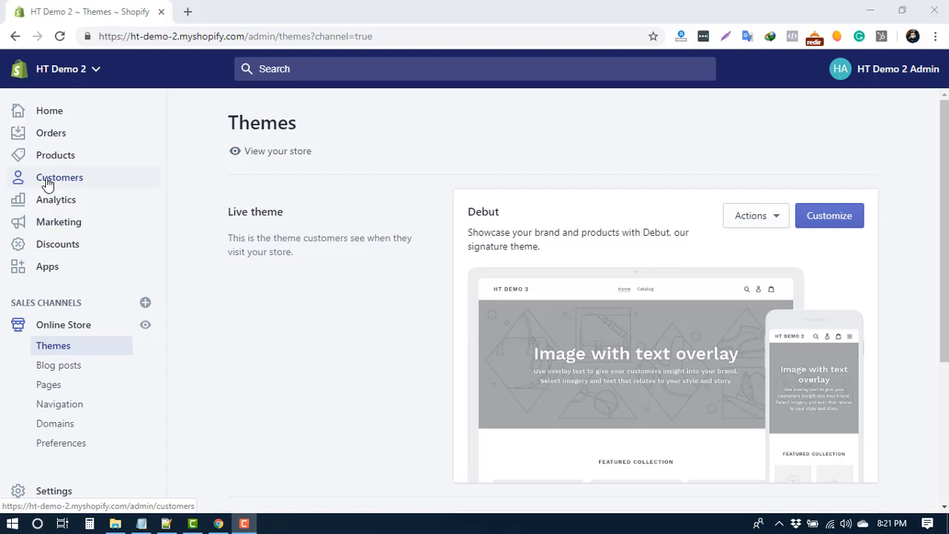
pyautogui.moveTo(172, 255)
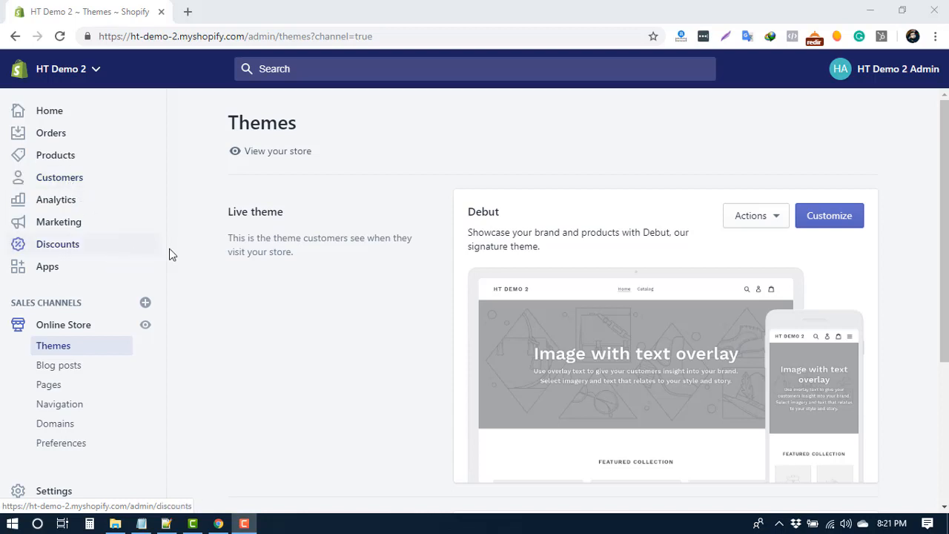
pyautogui.moveTo(147, 257)
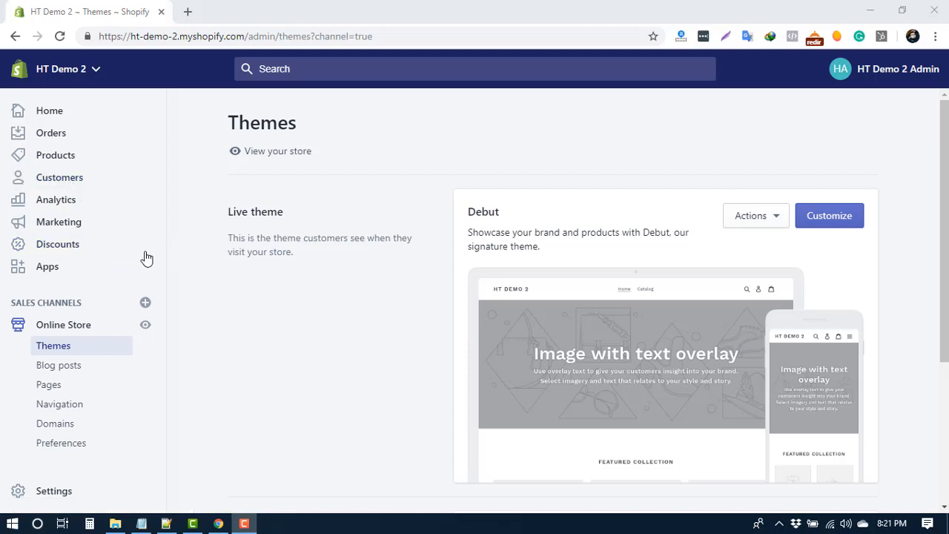
pyautogui.moveTo(139, 202)
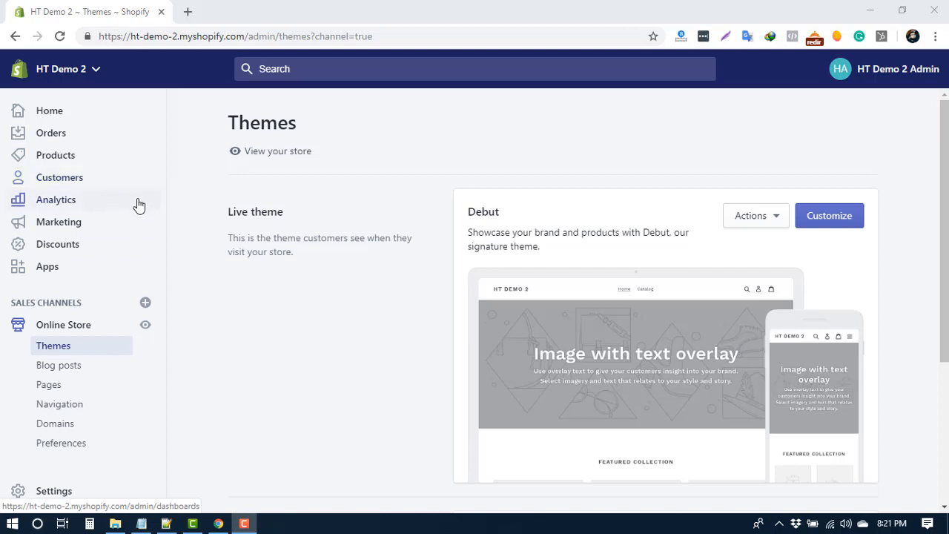
pyautogui.moveTo(147, 214)
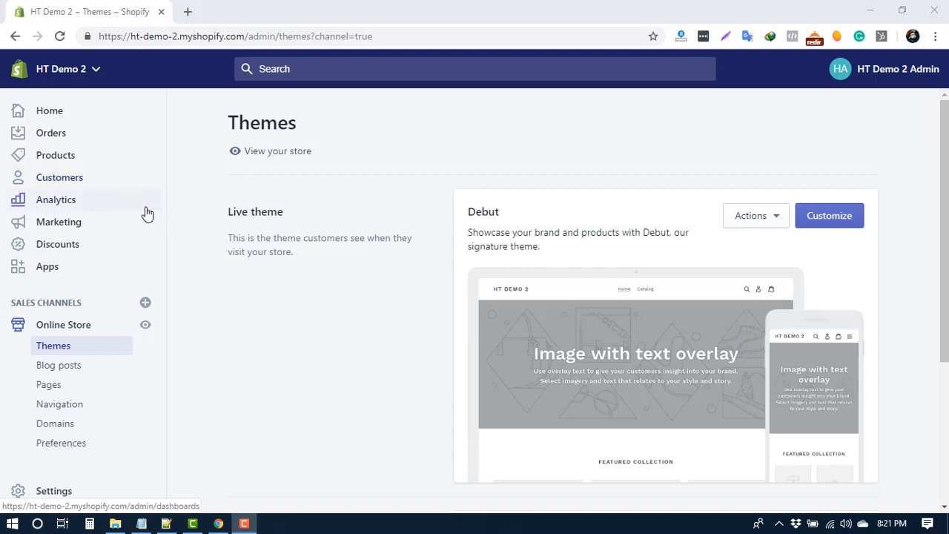
pyautogui.moveTo(141, 213)
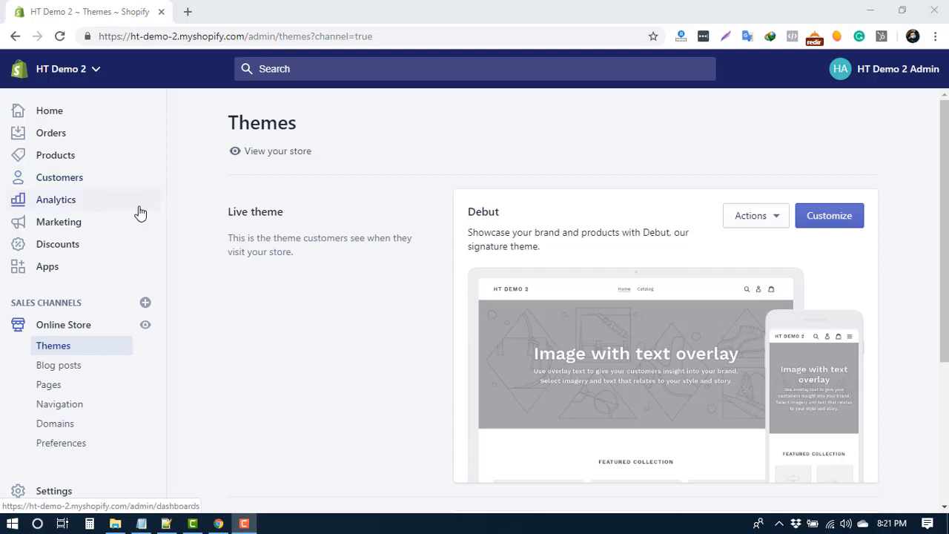
pyautogui.moveTo(101, 192)
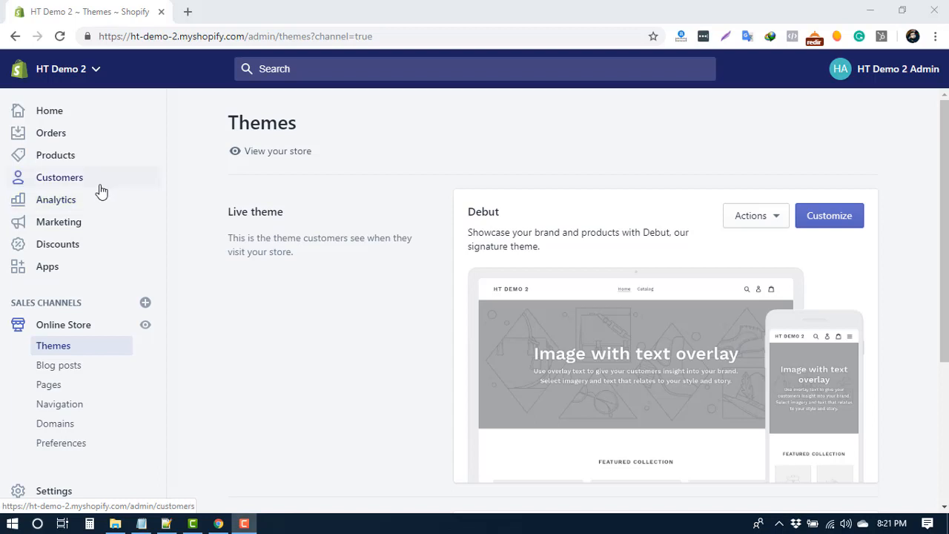
pyautogui.moveTo(135, 224)
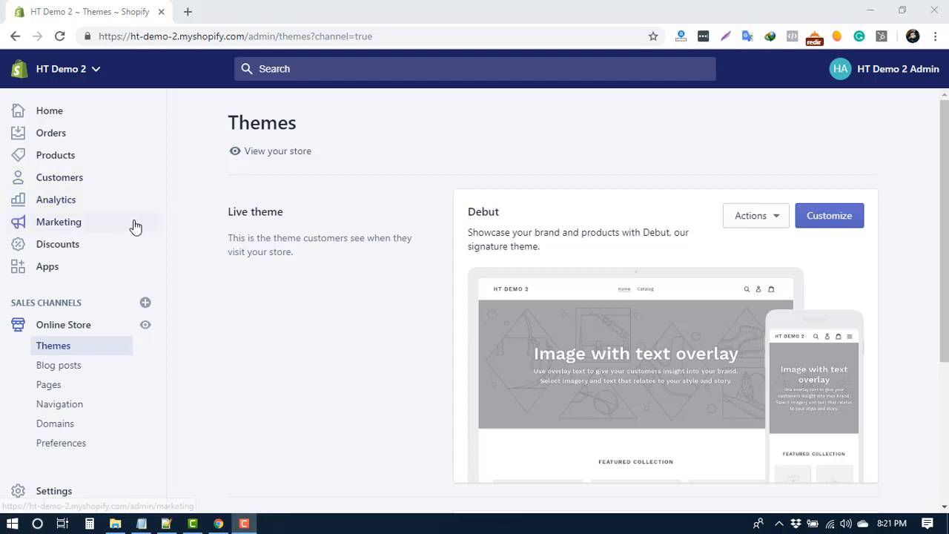
pyautogui.moveTo(116, 206)
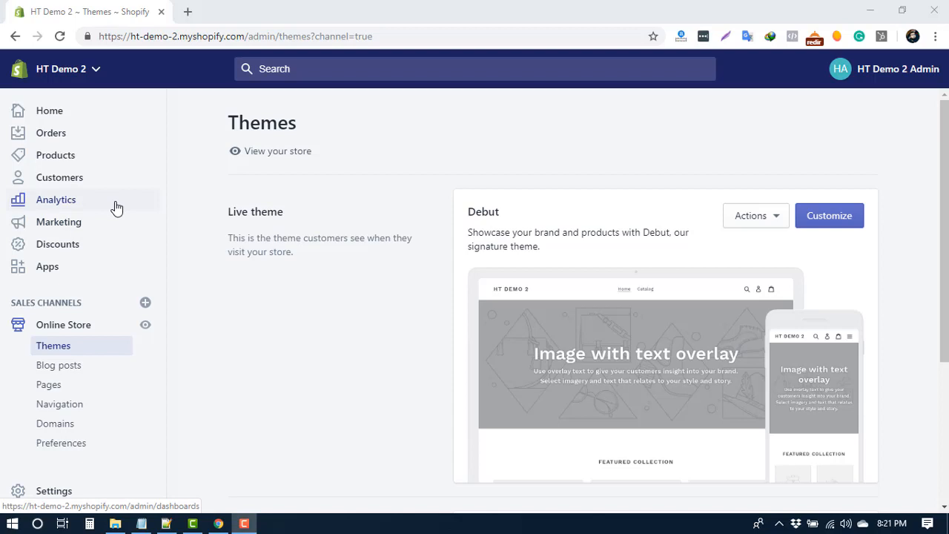
pyautogui.moveTo(85, 182)
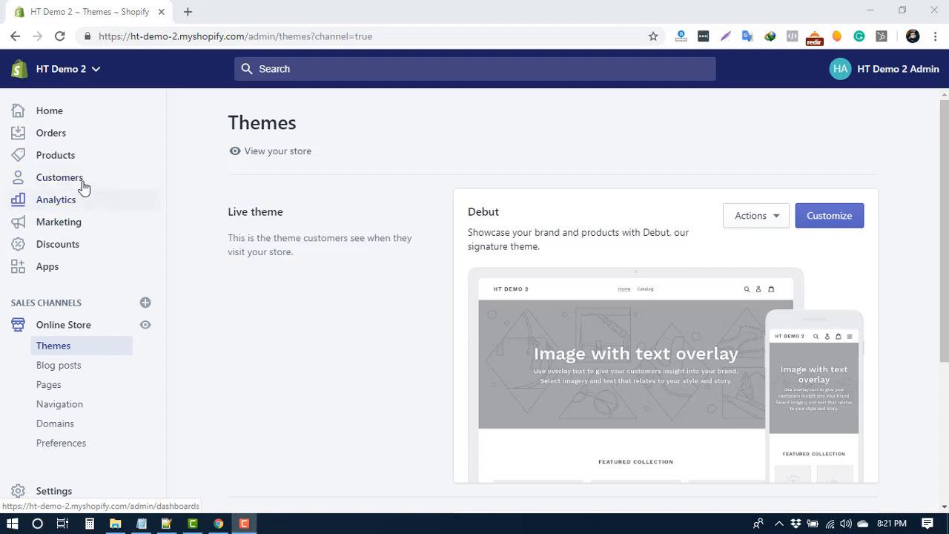
pyautogui.moveTo(68, 181)
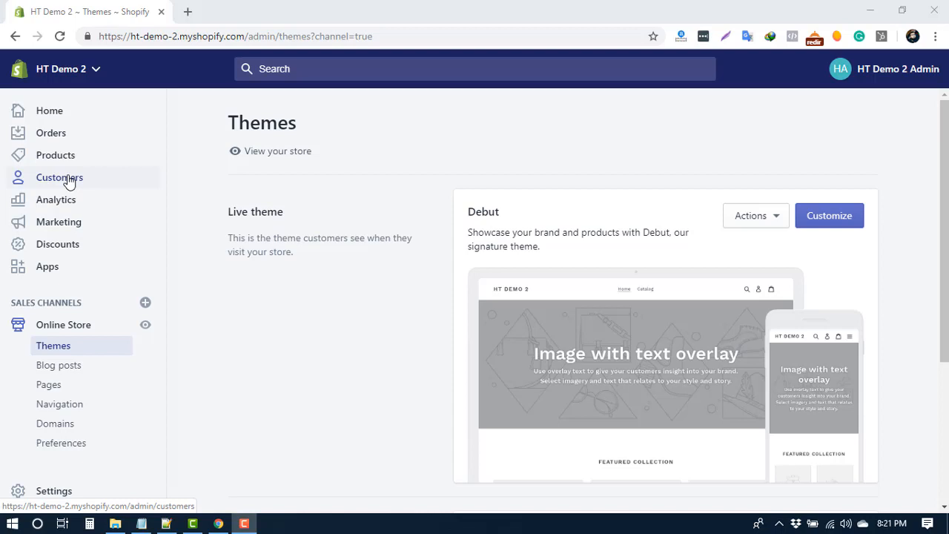
# - Add a new customer and tick 'Customer accepts marketing' and 'Customer is tax exempt'
pyautogui.click(60, 177)
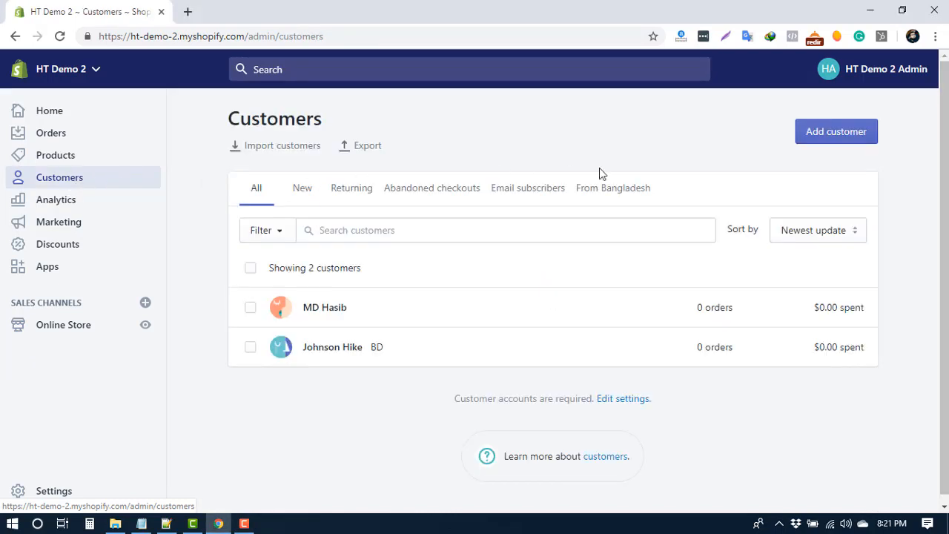
pyautogui.click(836, 131)
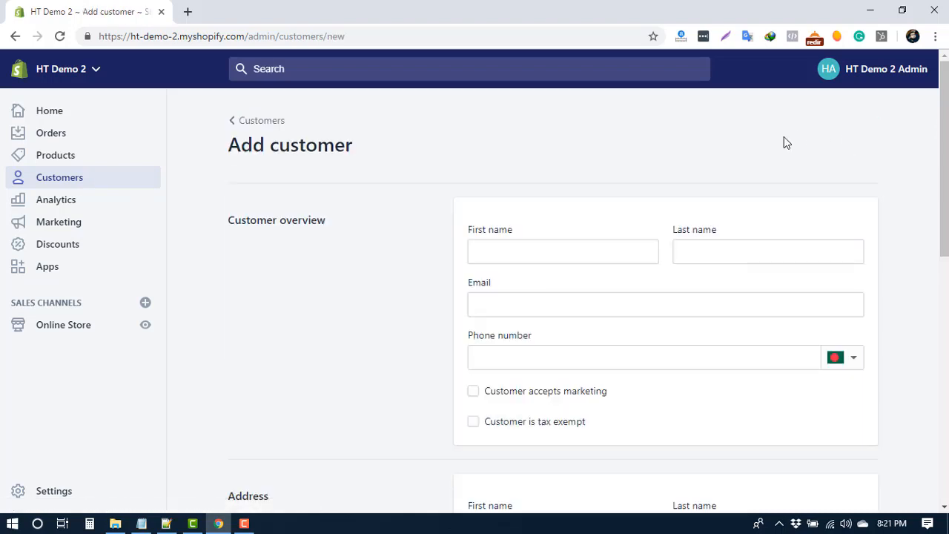
pyautogui.moveTo(440, 259)
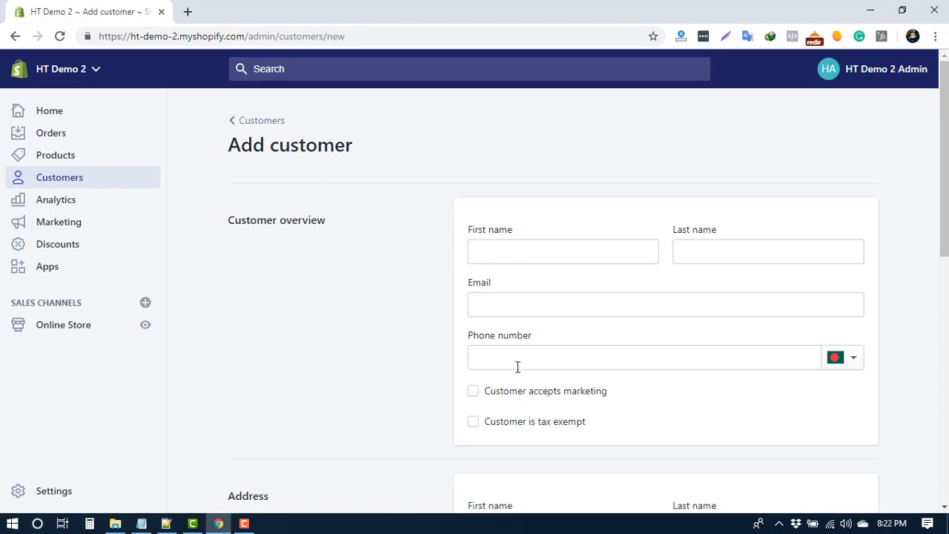
pyautogui.scroll(-3)
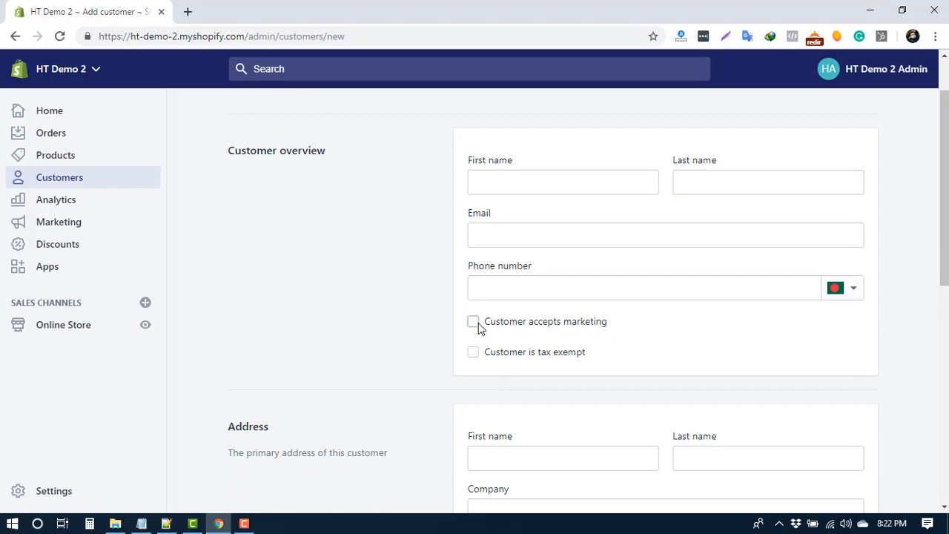
pyautogui.click(472, 321)
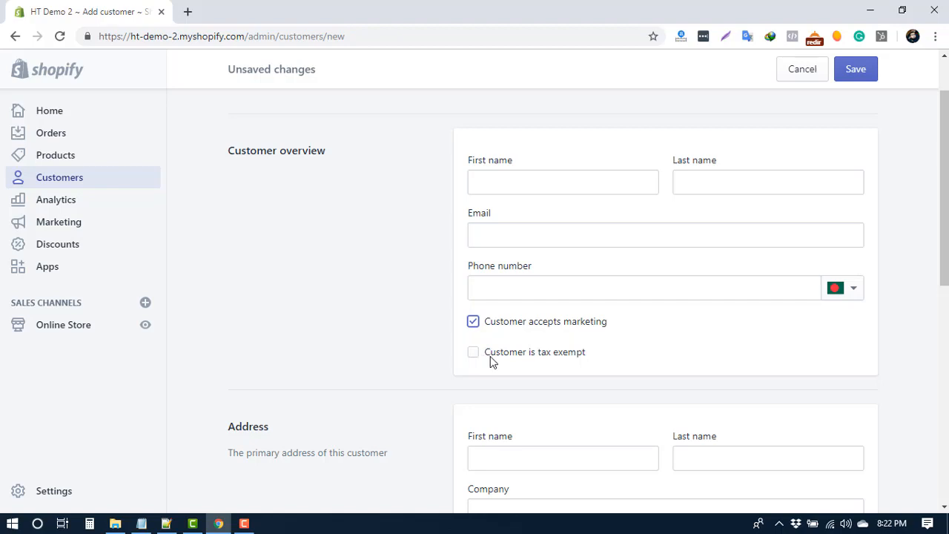
pyautogui.moveTo(497, 360)
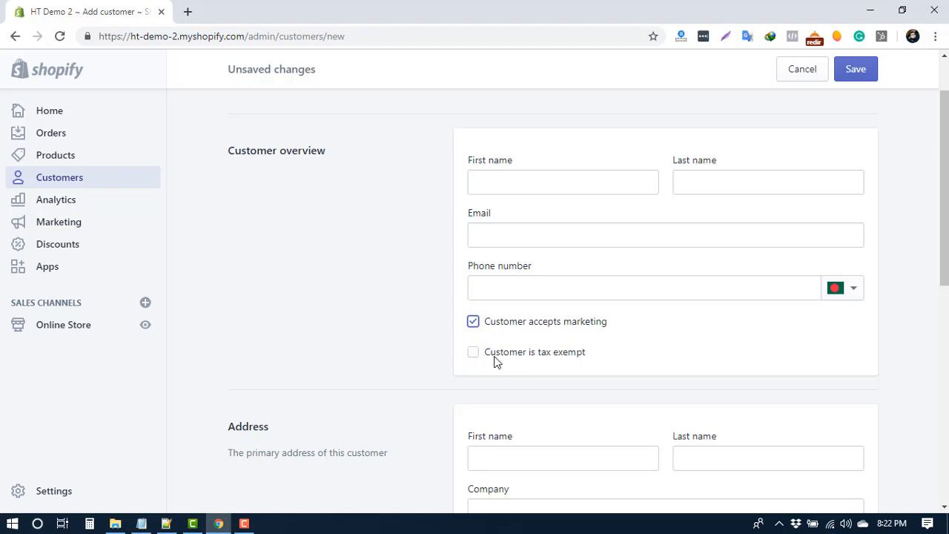
pyautogui.click(473, 352)
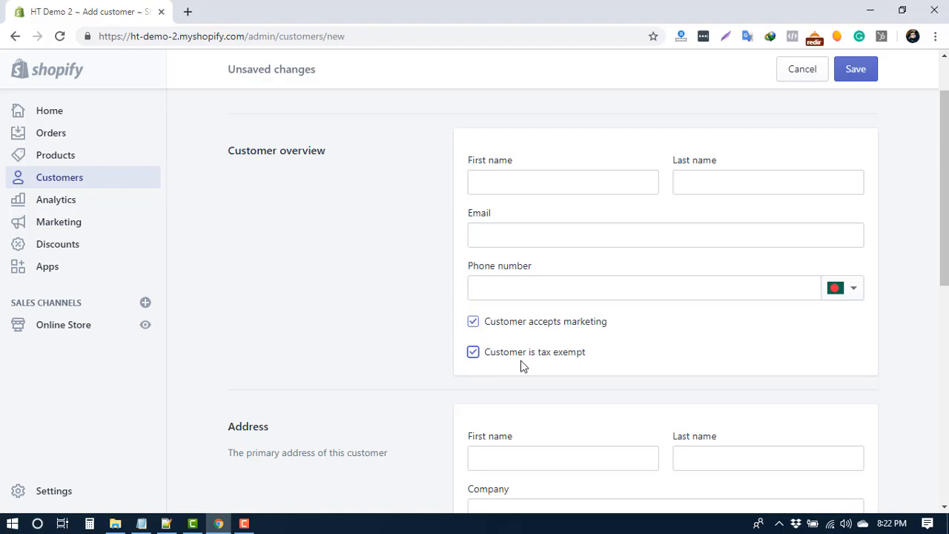
pyautogui.moveTo(533, 361)
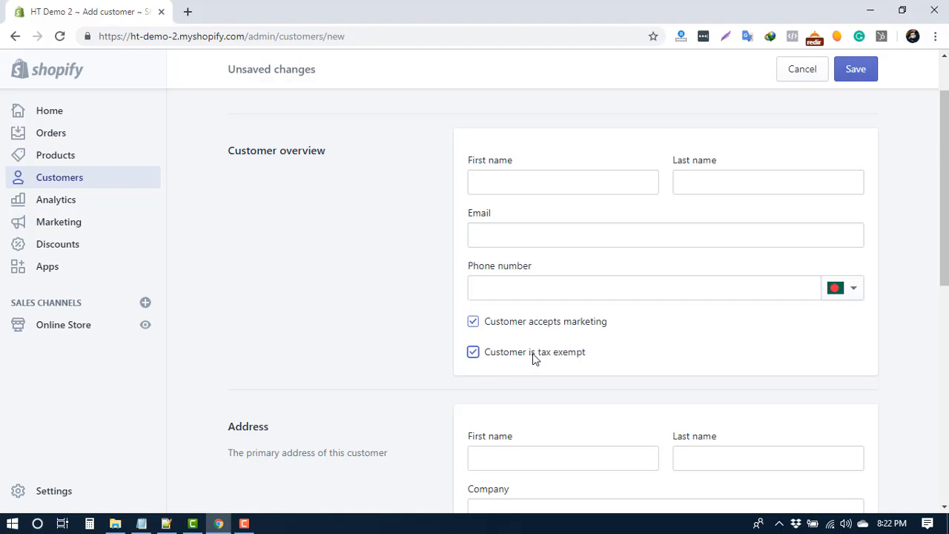
pyautogui.moveTo(514, 364)
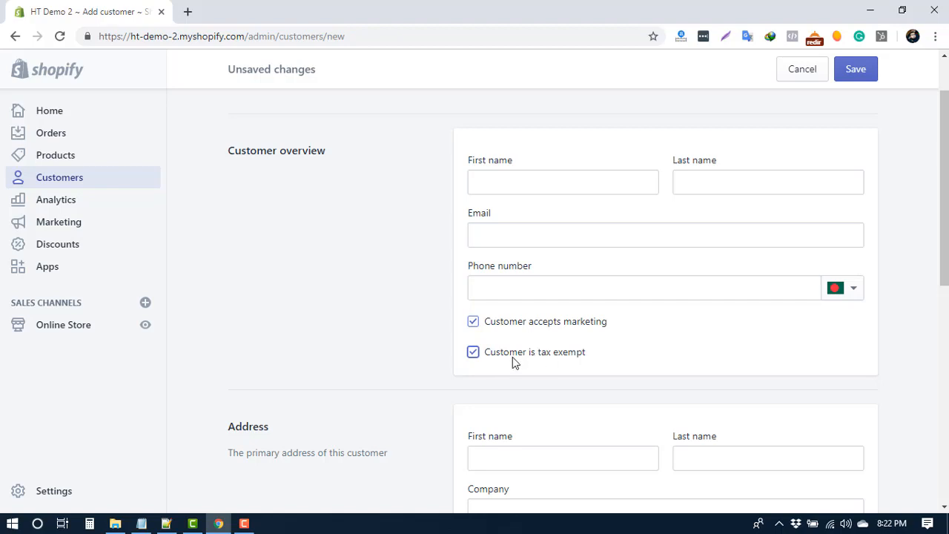
pyautogui.scroll(-3)
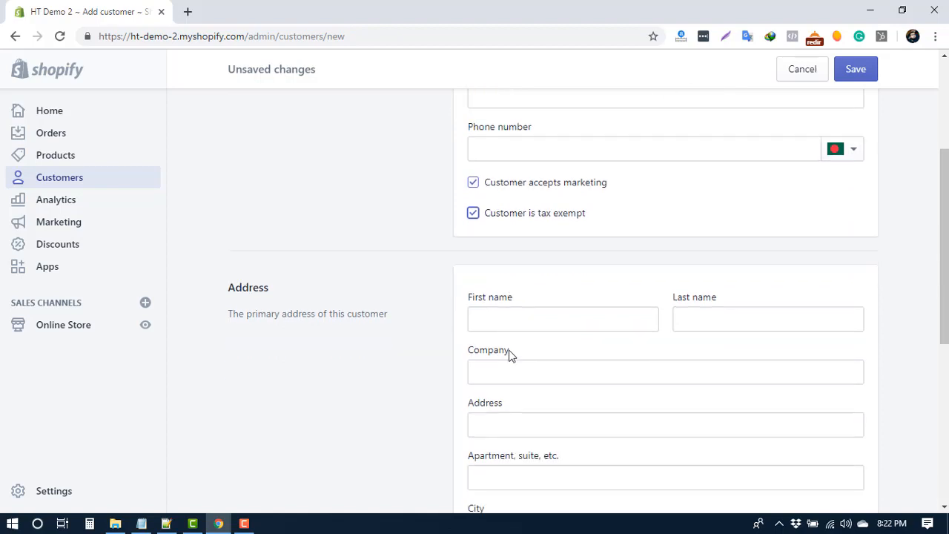
pyautogui.scroll(-3)
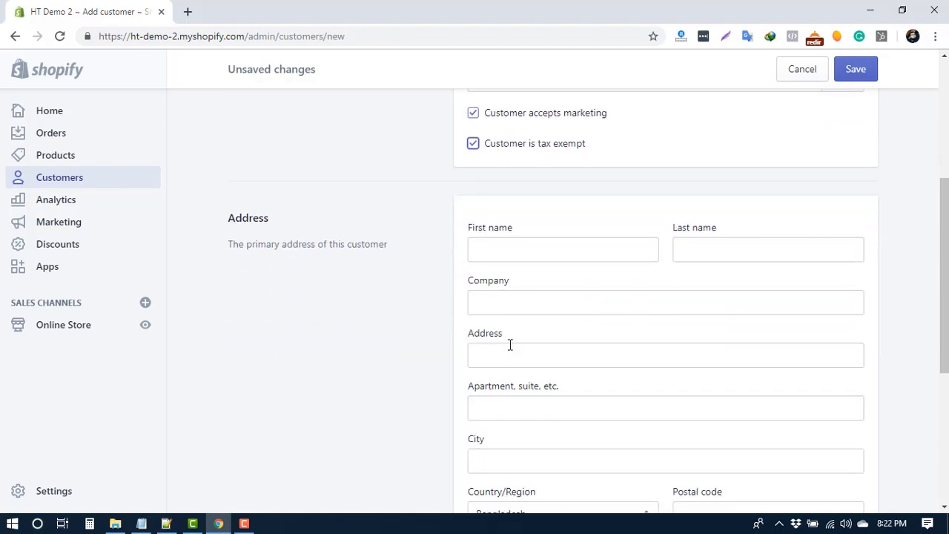
pyautogui.moveTo(533, 252)
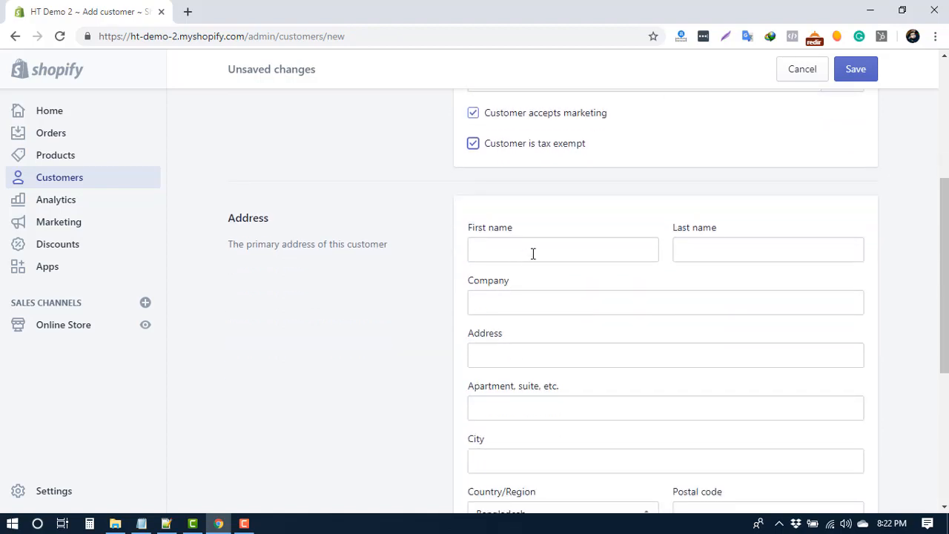
pyautogui.scroll(-3)
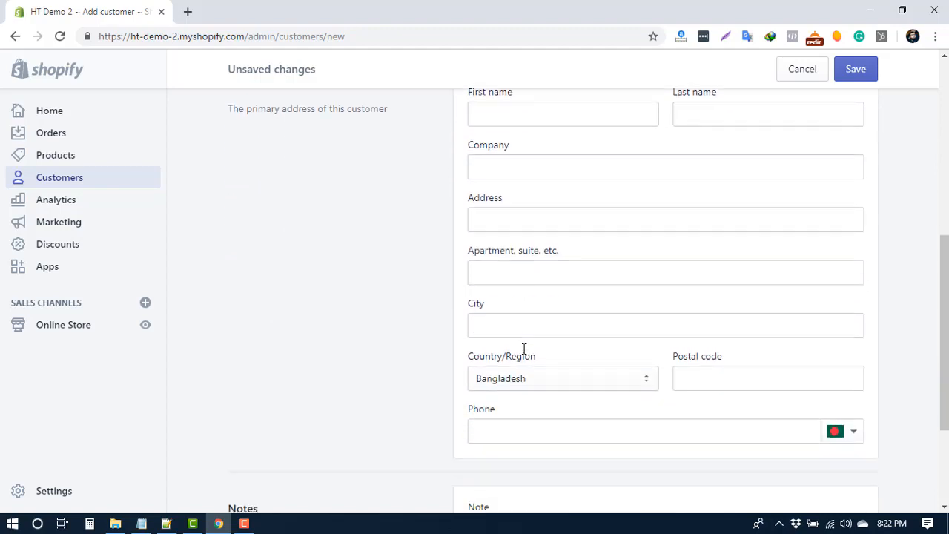
pyautogui.scroll(-3)
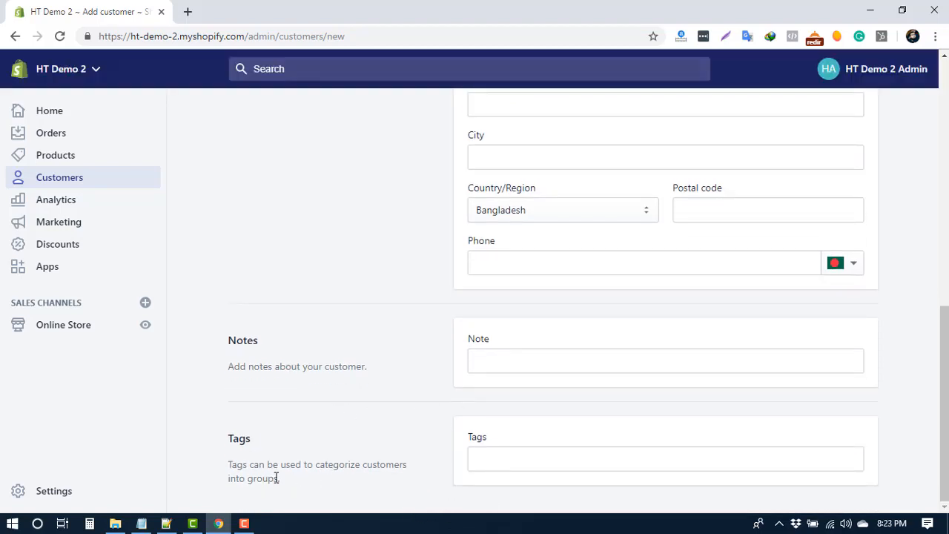
pyautogui.moveTo(389, 469)
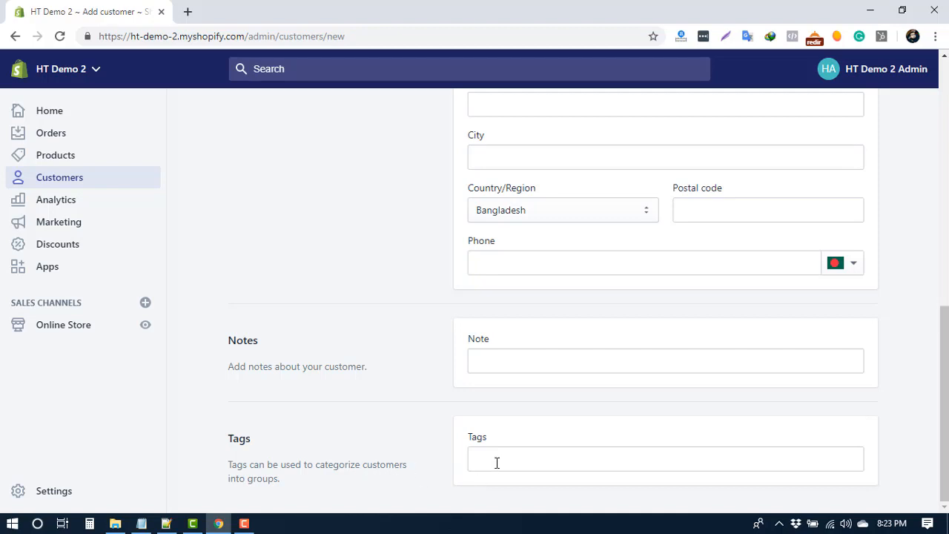
pyautogui.moveTo(654, 454)
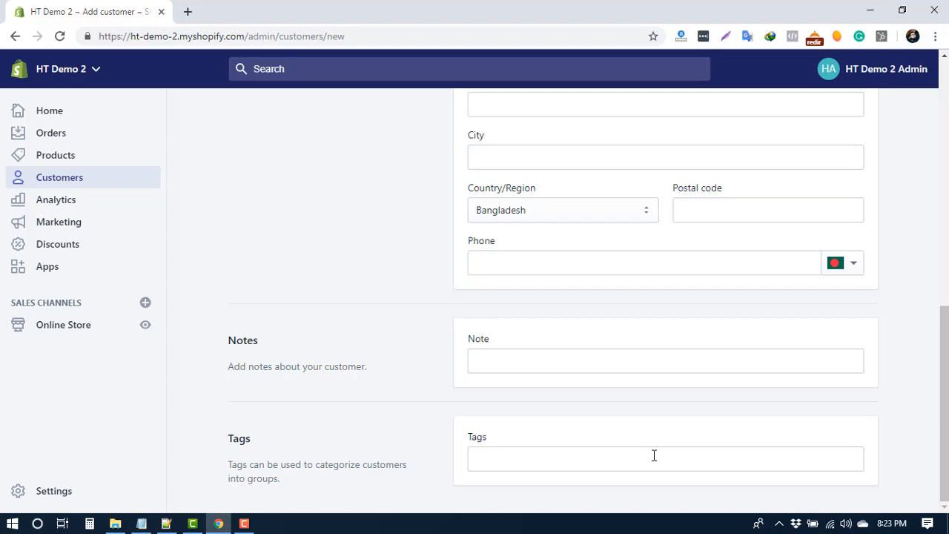
# - Go back to the customer list and open the second customer's profile
pyautogui.scroll(3)
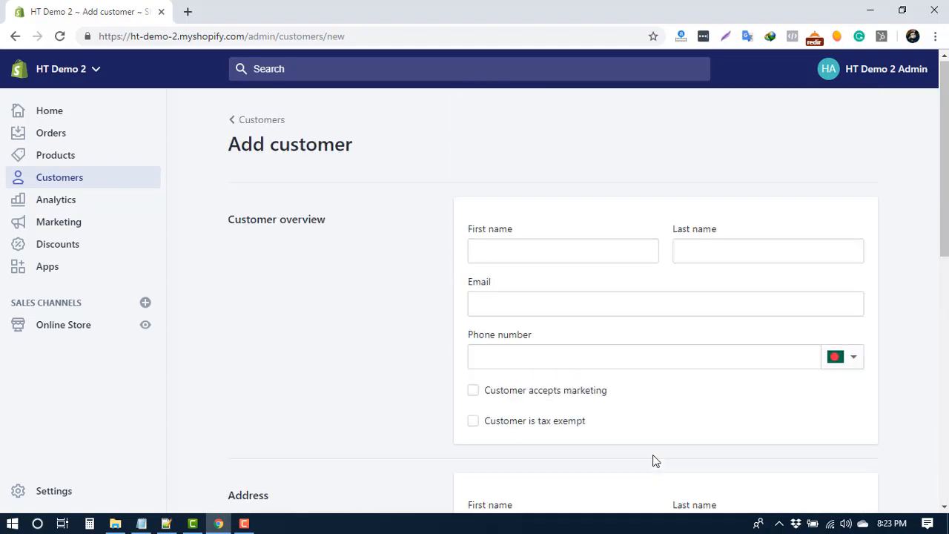
pyautogui.click(261, 119)
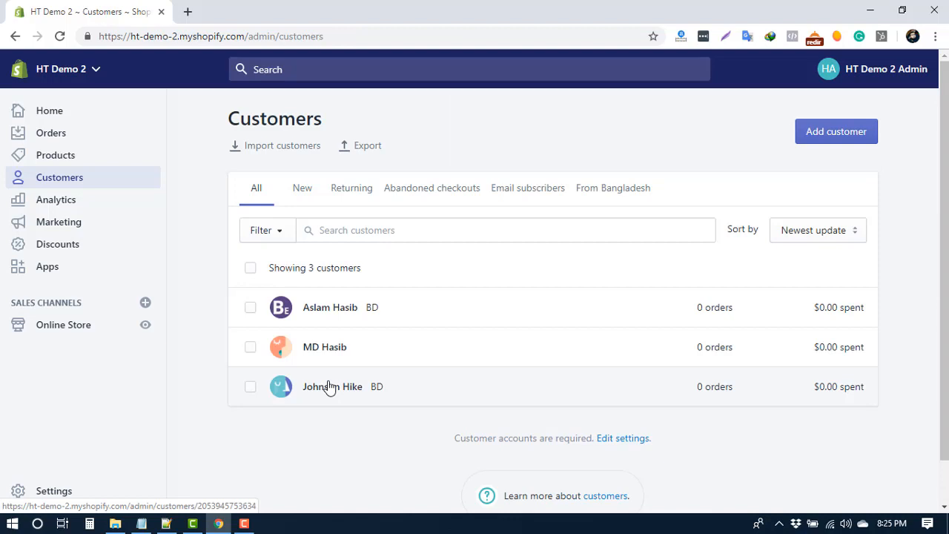
pyautogui.moveTo(319, 356)
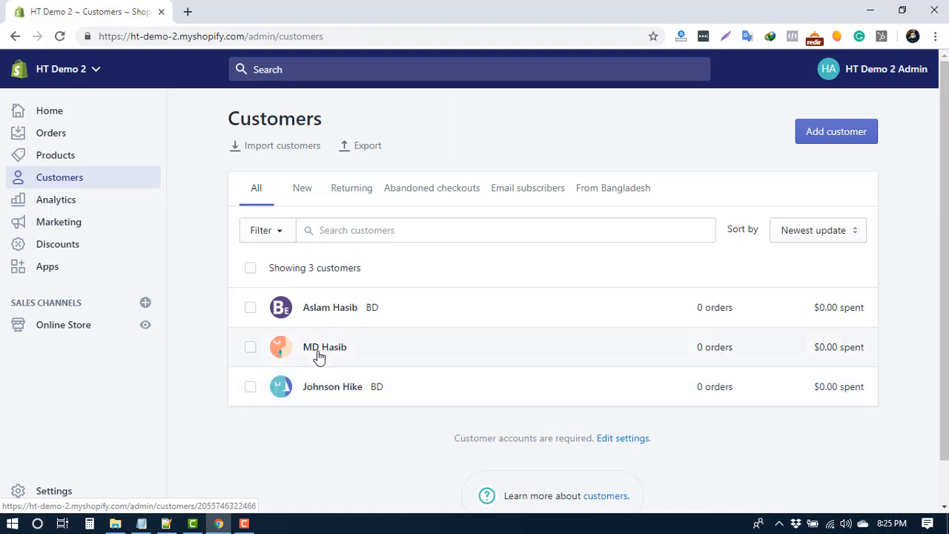
pyautogui.click(324, 347)
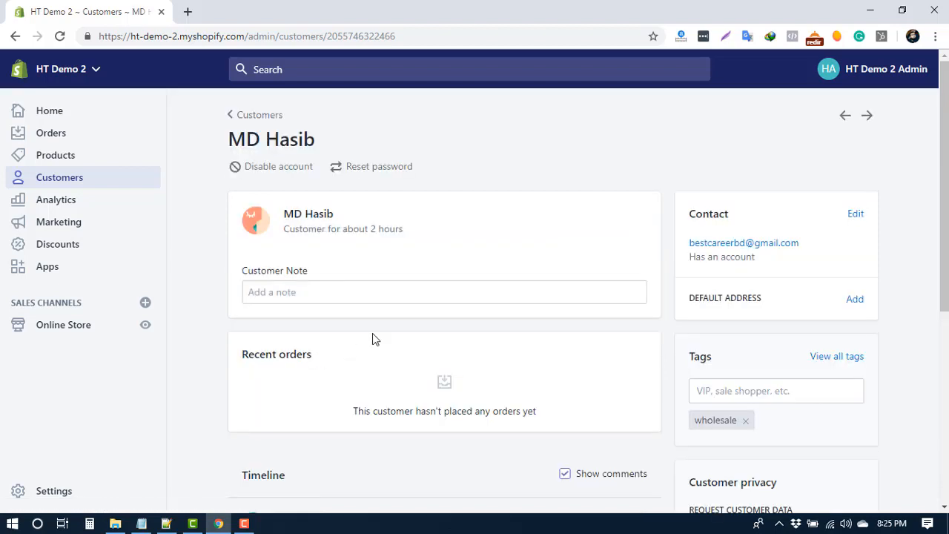
pyautogui.moveTo(854, 215)
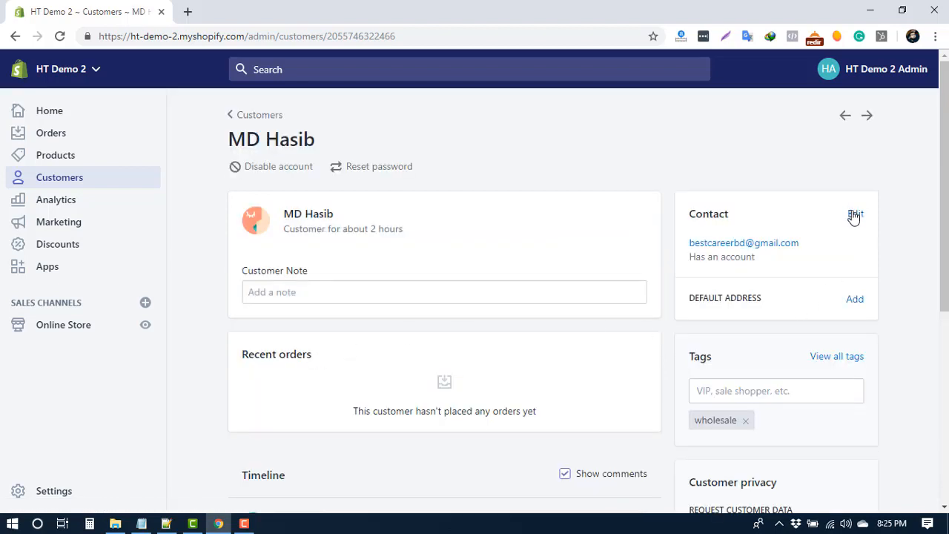
# - Open the Edit customer contact dialog and close it without changes
pyautogui.click(855, 214)
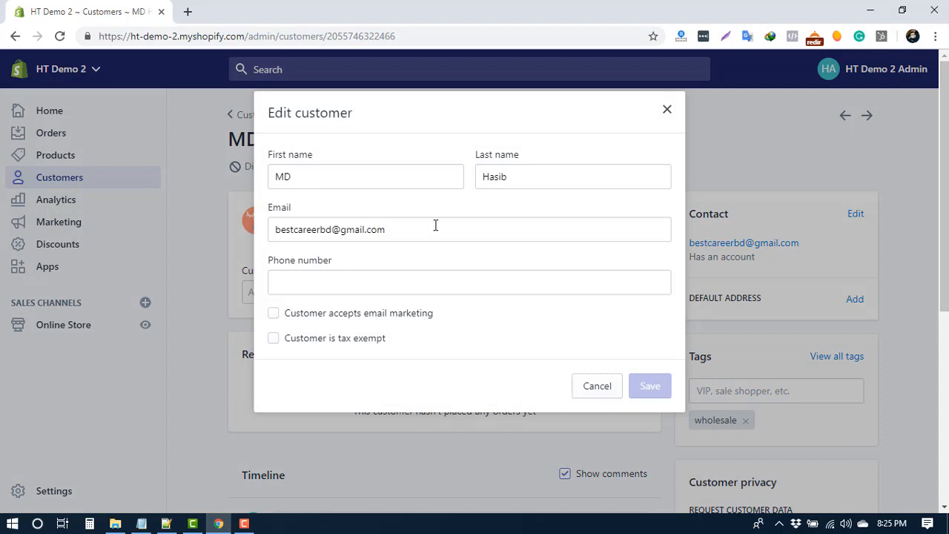
pyautogui.click(573, 177)
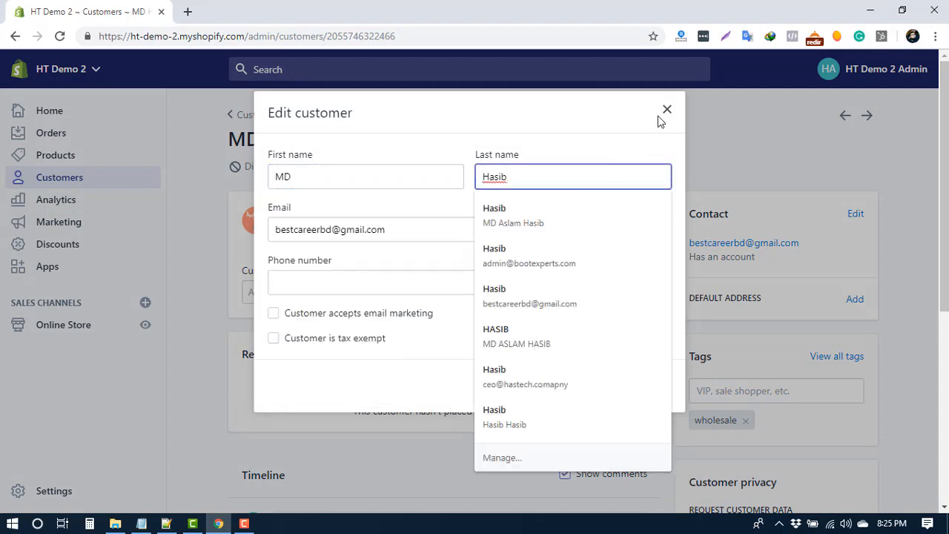
pyautogui.click(666, 109)
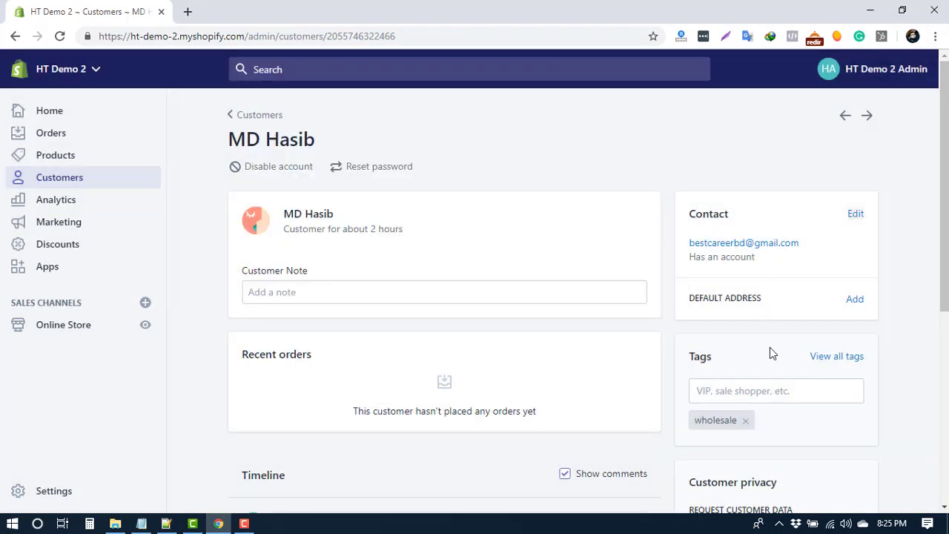
# - Remove the wholesale tag from the customer's tags, leaving it unsaved
pyautogui.scroll(-3)
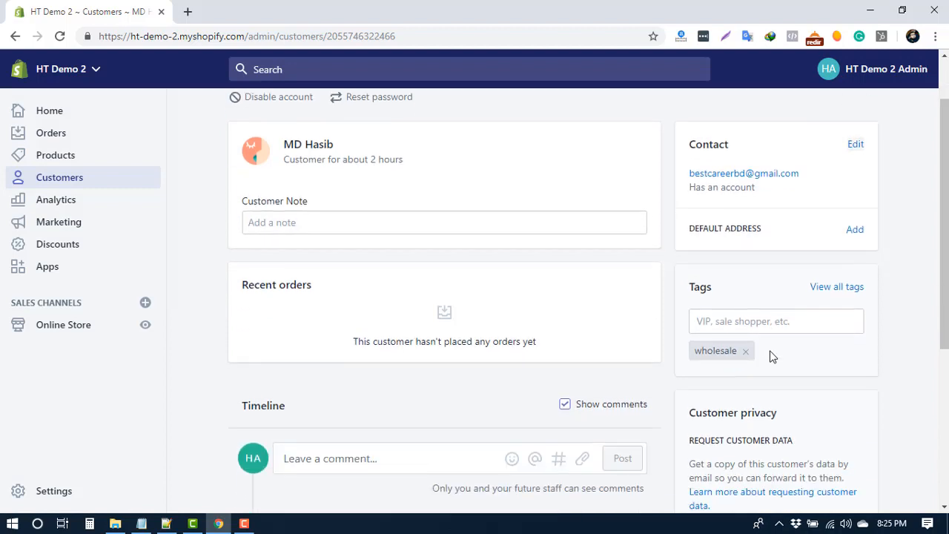
pyautogui.click(775, 321)
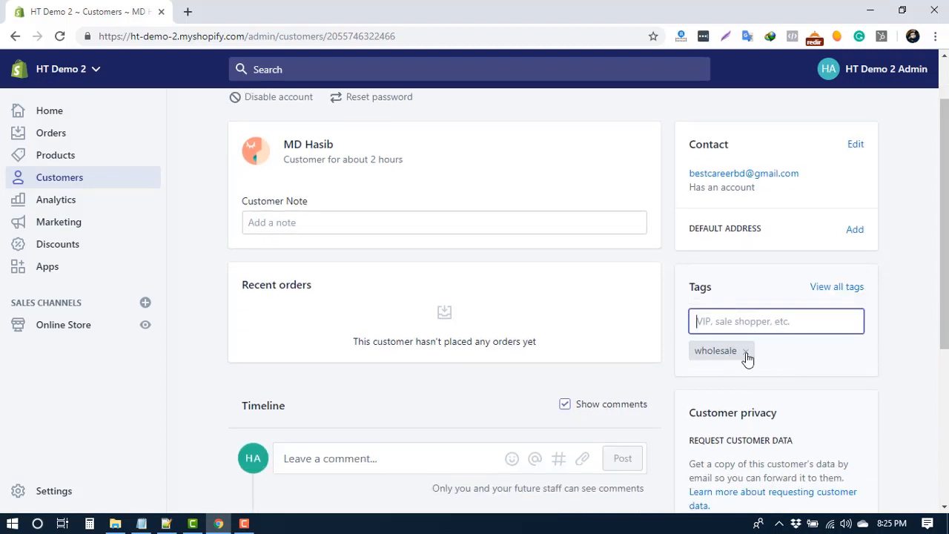
pyautogui.click(744, 350)
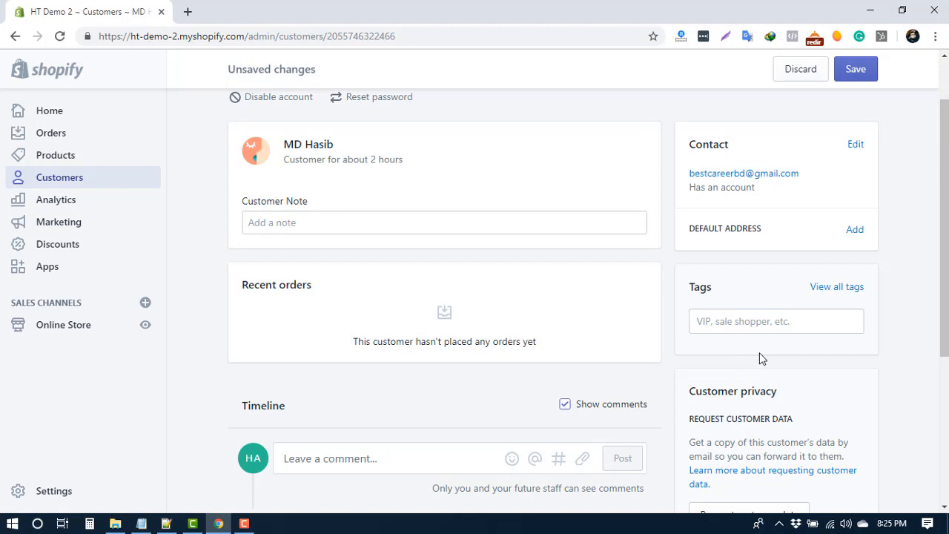
pyautogui.moveTo(245, 310)
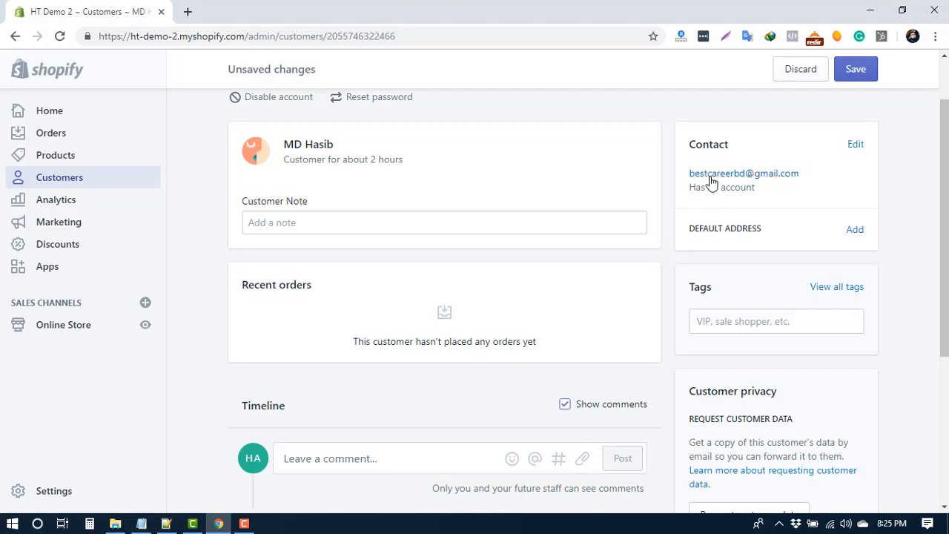
# - Open the email form from the customer's address and focus the Custom message box
pyautogui.click(743, 173)
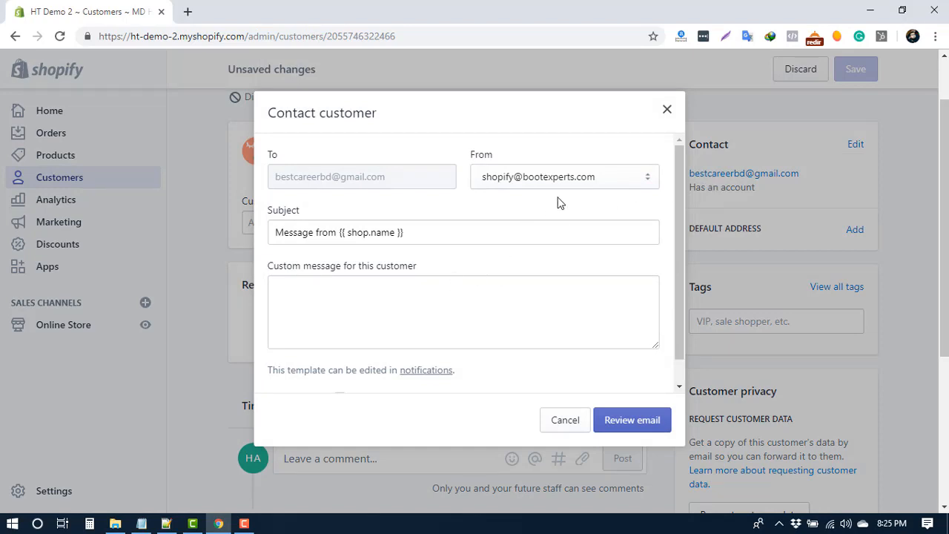
pyautogui.moveTo(432, 271)
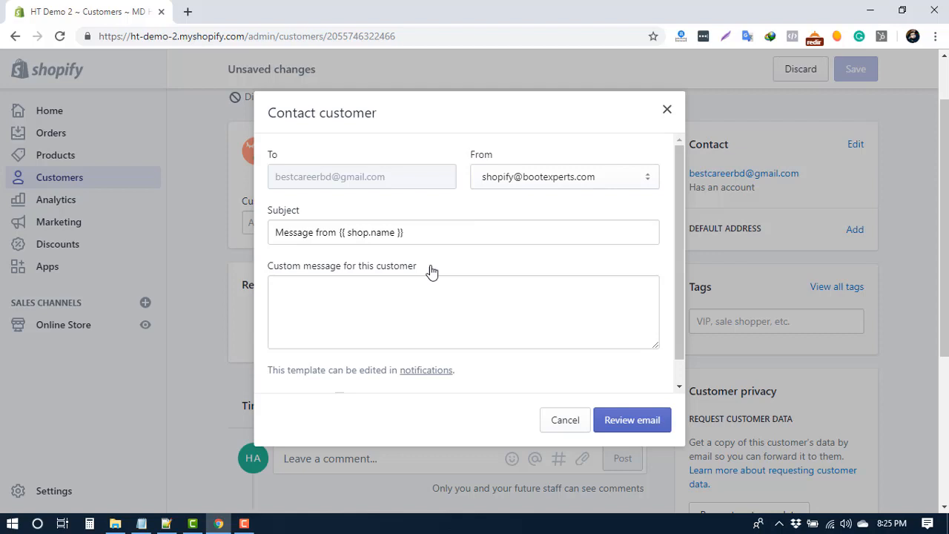
pyautogui.moveTo(305, 248)
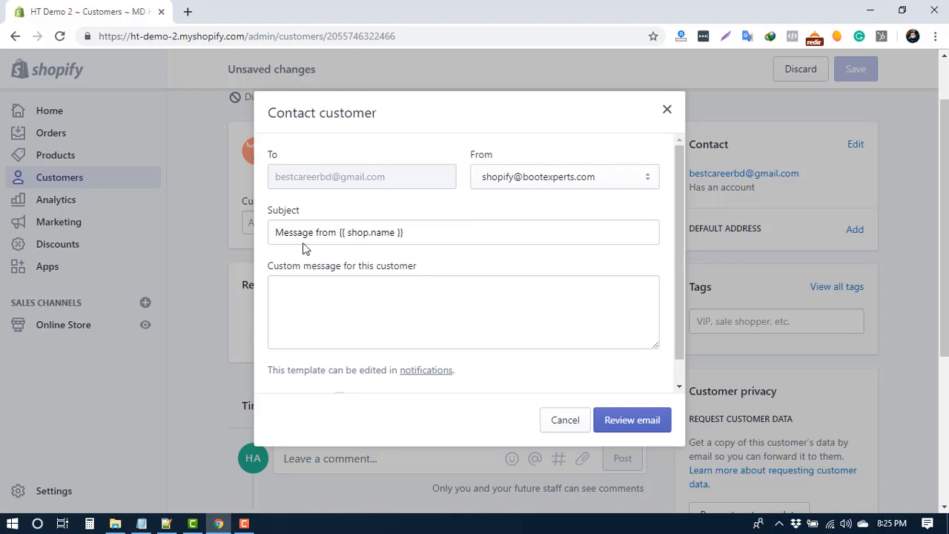
pyautogui.click(483, 303)
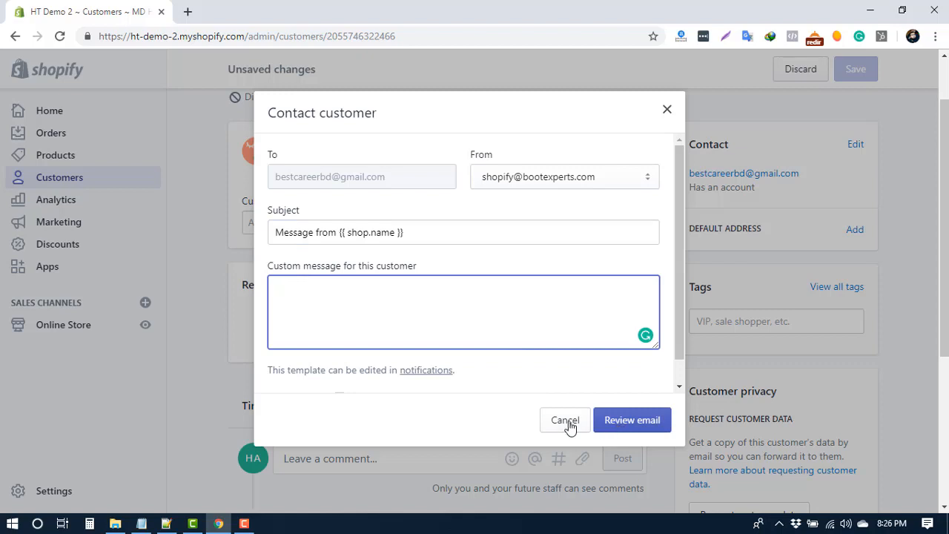
# - Cancel the Contact customer email without sending it
pyautogui.click(564, 419)
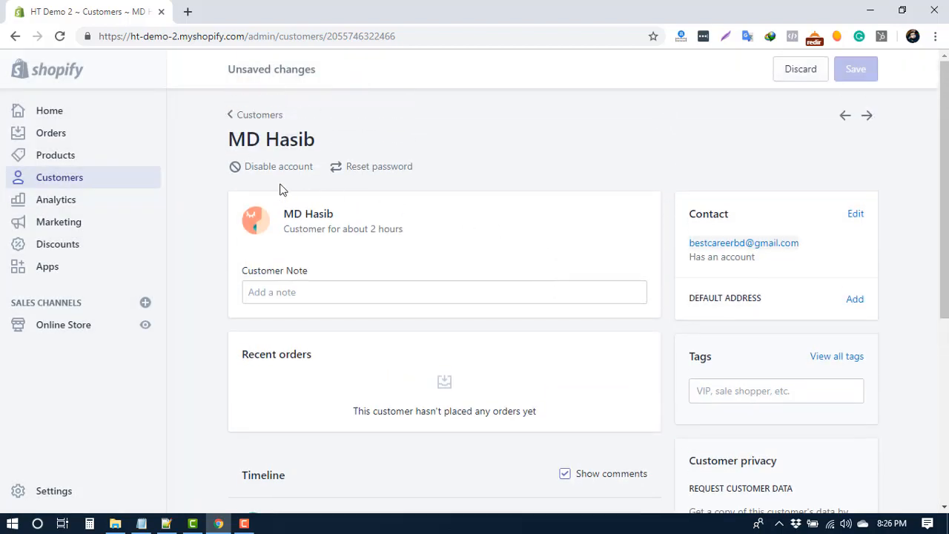
pyautogui.moveTo(275, 172)
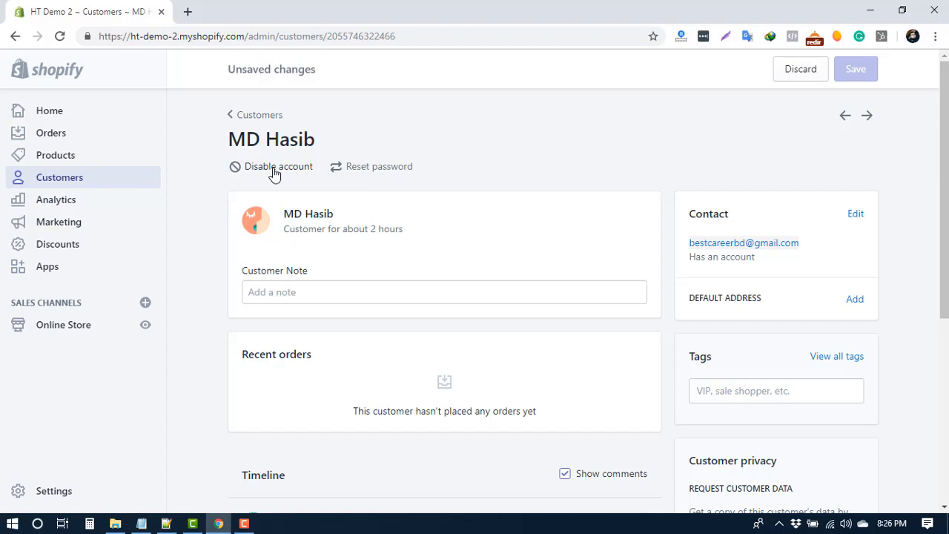
# - Open the Reset password confirmation for this customer
pyautogui.click(379, 166)
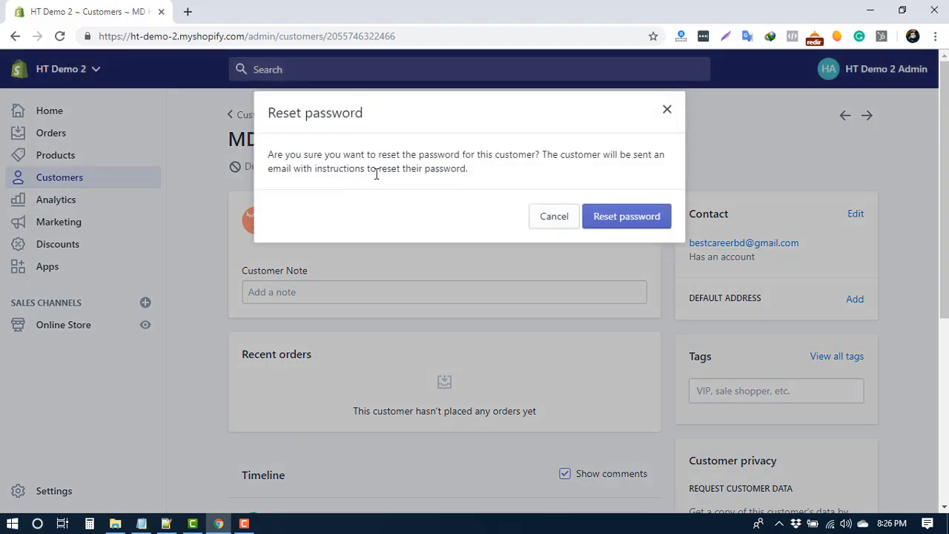
pyautogui.moveTo(544, 195)
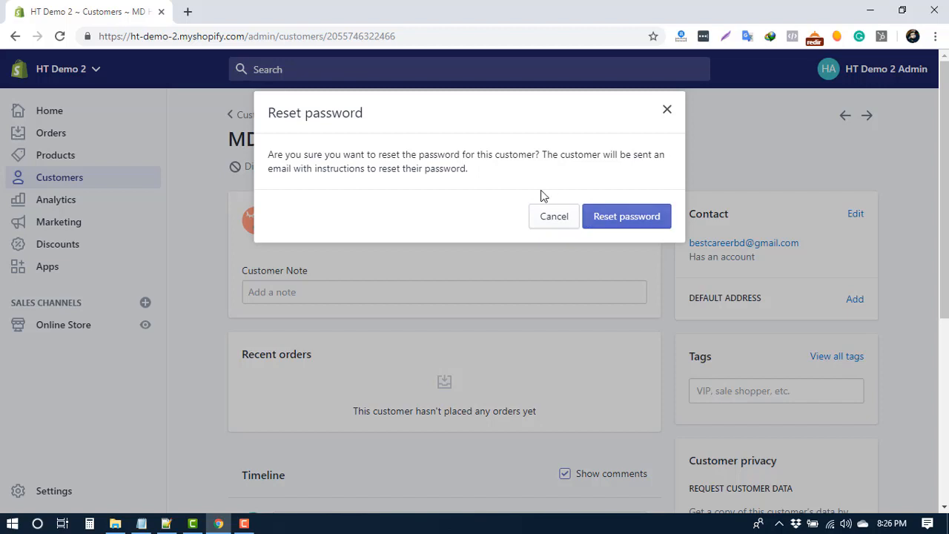
pyautogui.moveTo(541, 196)
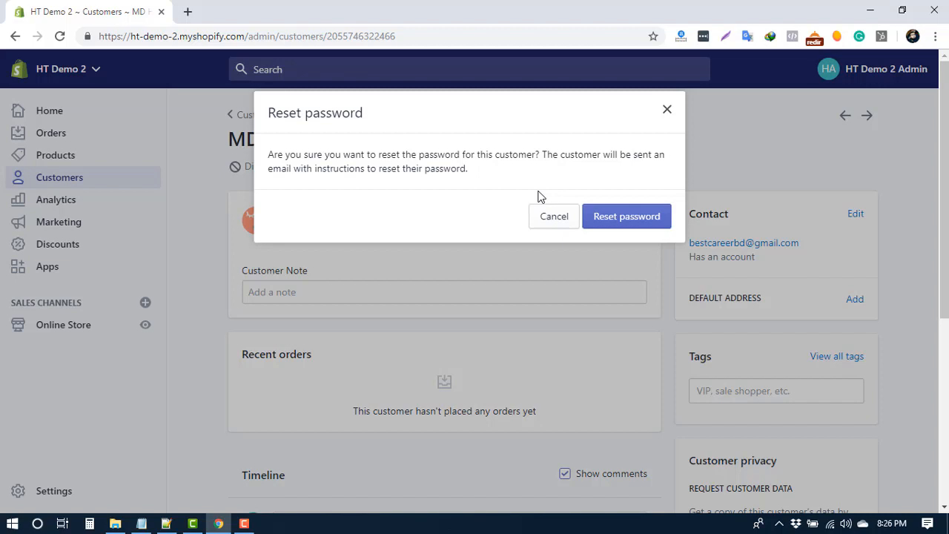
pyautogui.moveTo(543, 193)
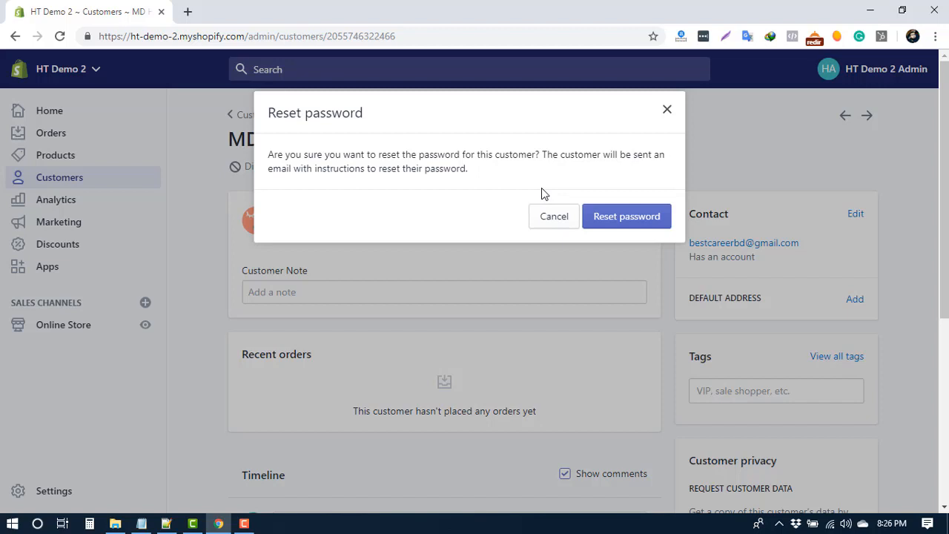
pyautogui.moveTo(585, 154)
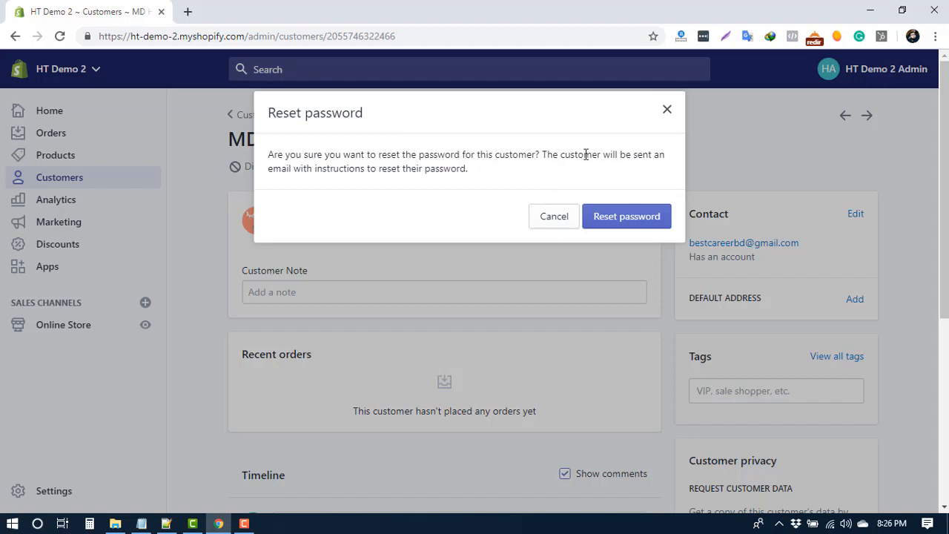
pyautogui.moveTo(615, 173)
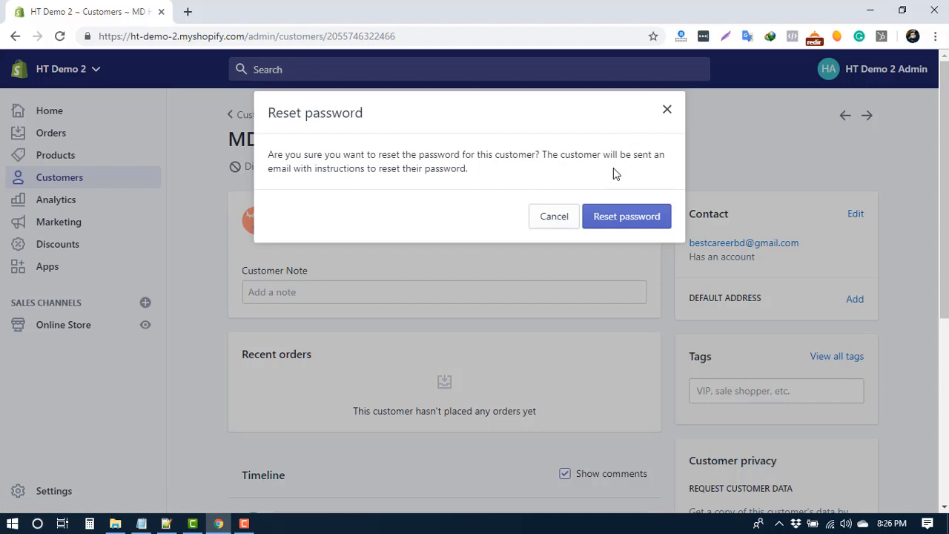
pyautogui.moveTo(611, 219)
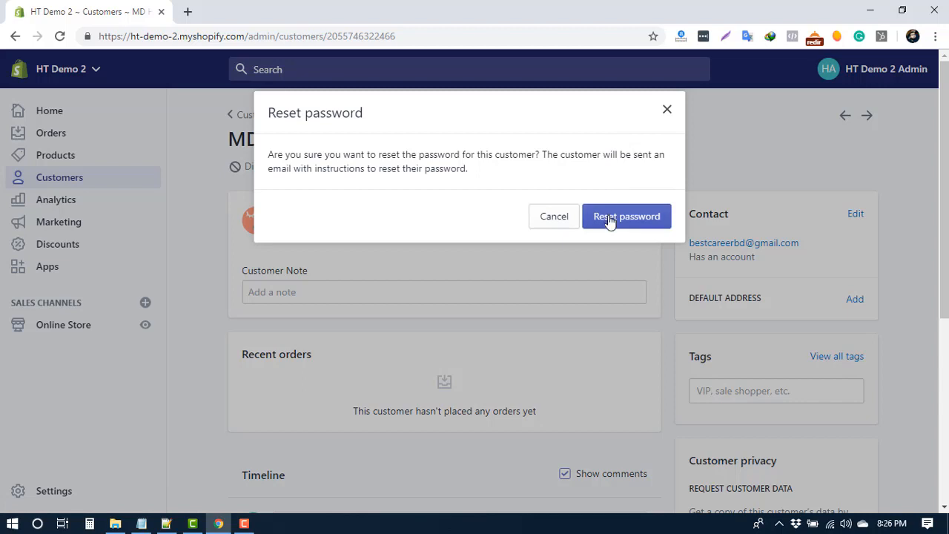
pyautogui.moveTo(624, 224)
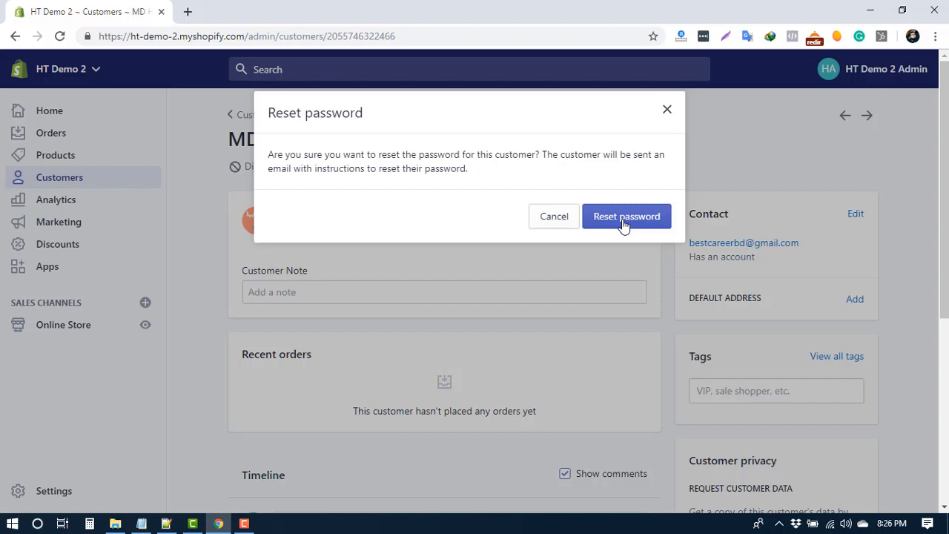
# - Confirm the password reset, then select all three customers and choose Edit customers
pyautogui.click(627, 216)
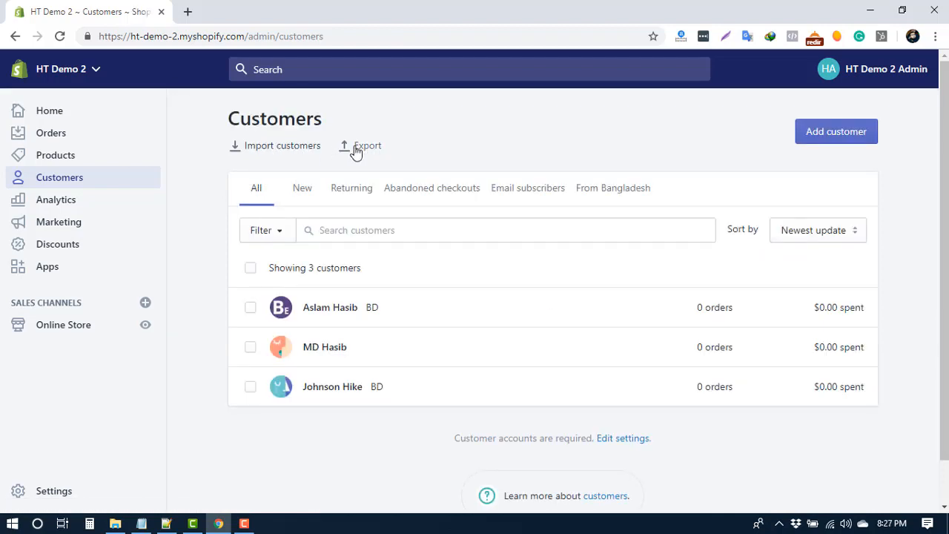
pyautogui.moveTo(358, 174)
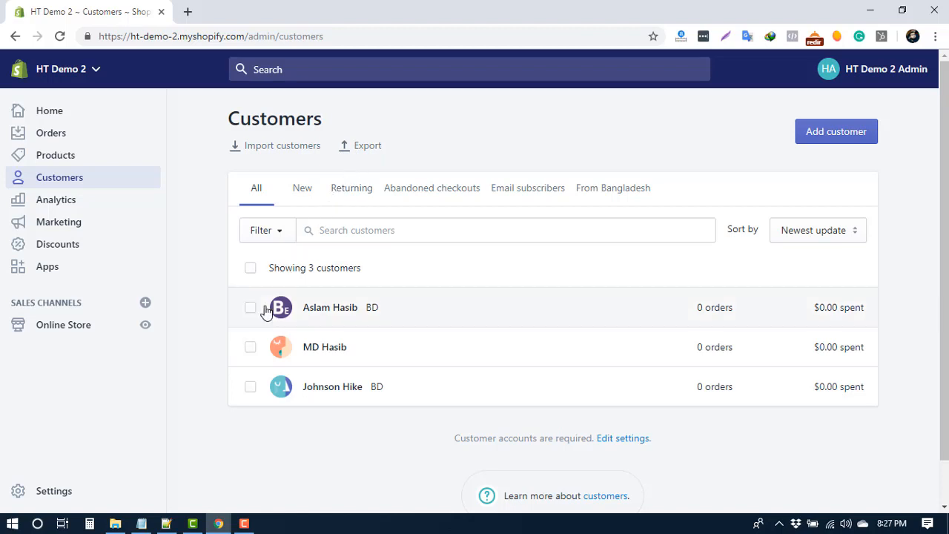
pyautogui.click(249, 268)
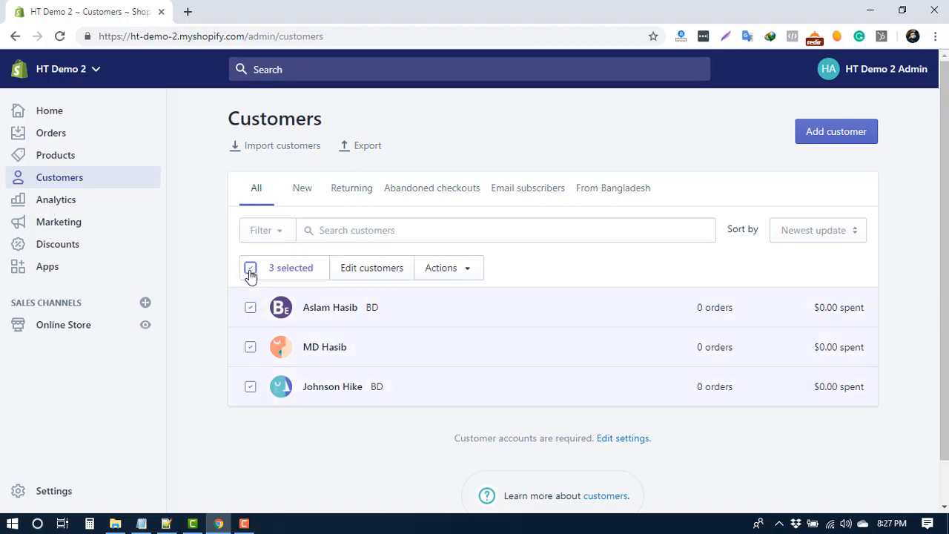
pyautogui.click(371, 268)
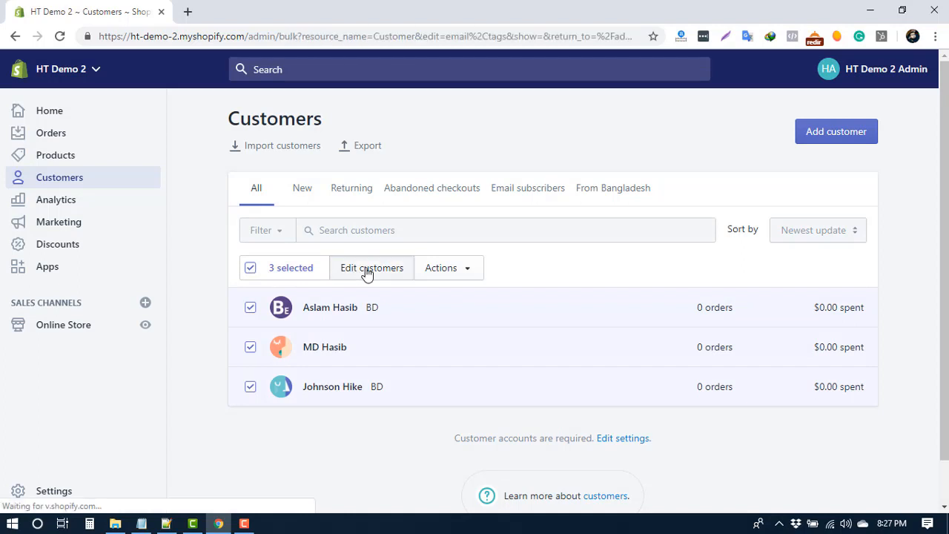
# - Open the bulk editor's Add fields dropdown to see the extra editable fields
pyautogui.click(372, 268)
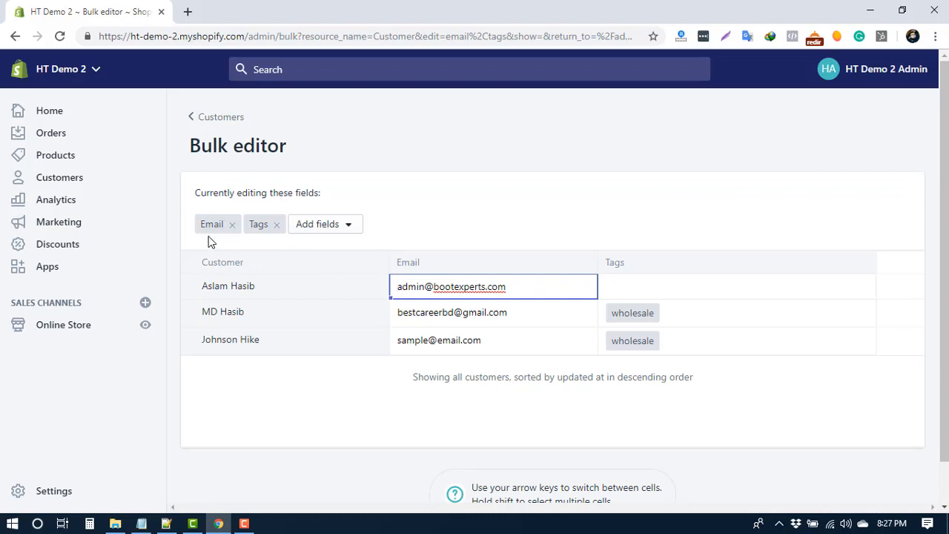
pyautogui.moveTo(214, 236)
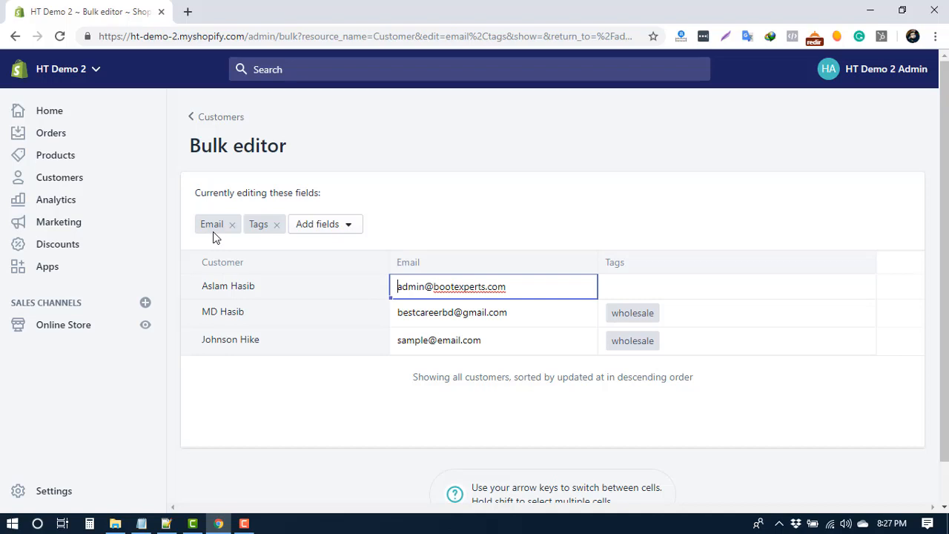
pyautogui.moveTo(239, 244)
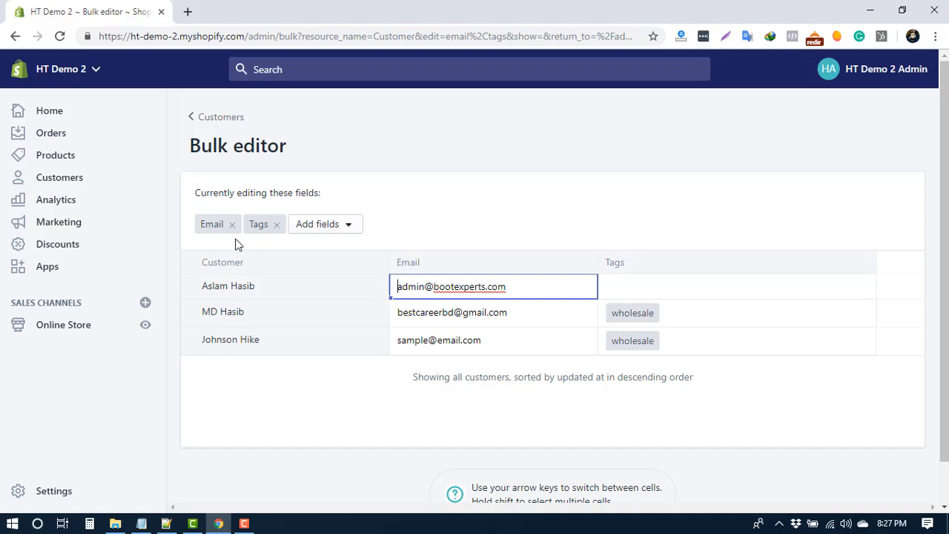
pyautogui.moveTo(307, 293)
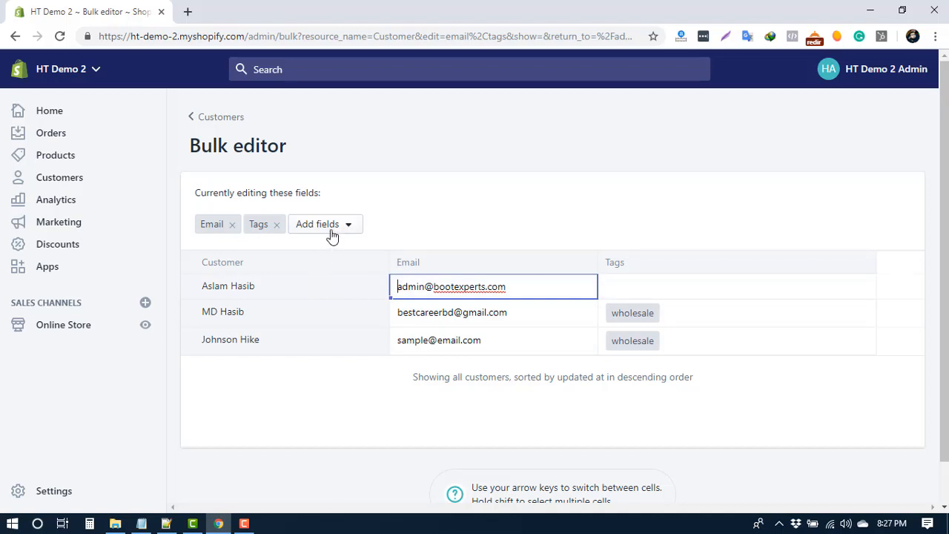
pyautogui.click(325, 224)
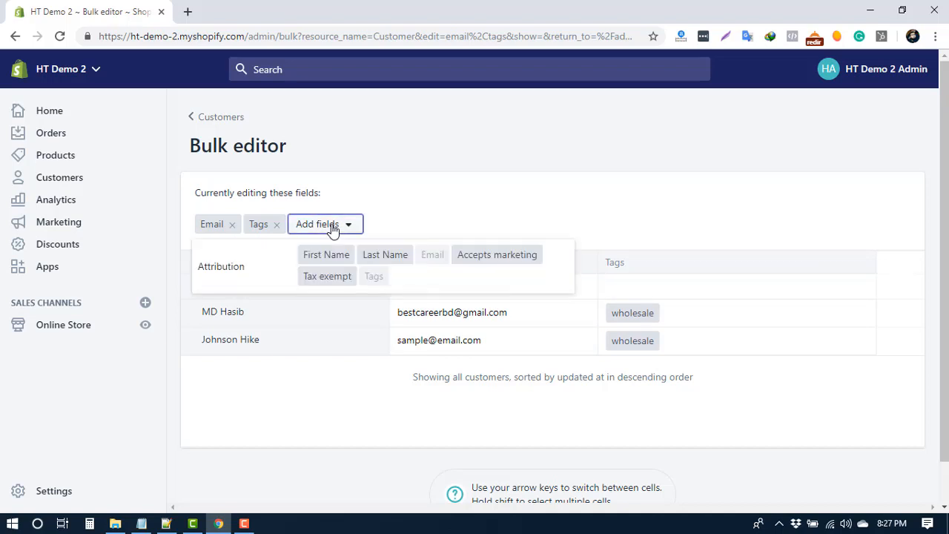
pyautogui.moveTo(461, 280)
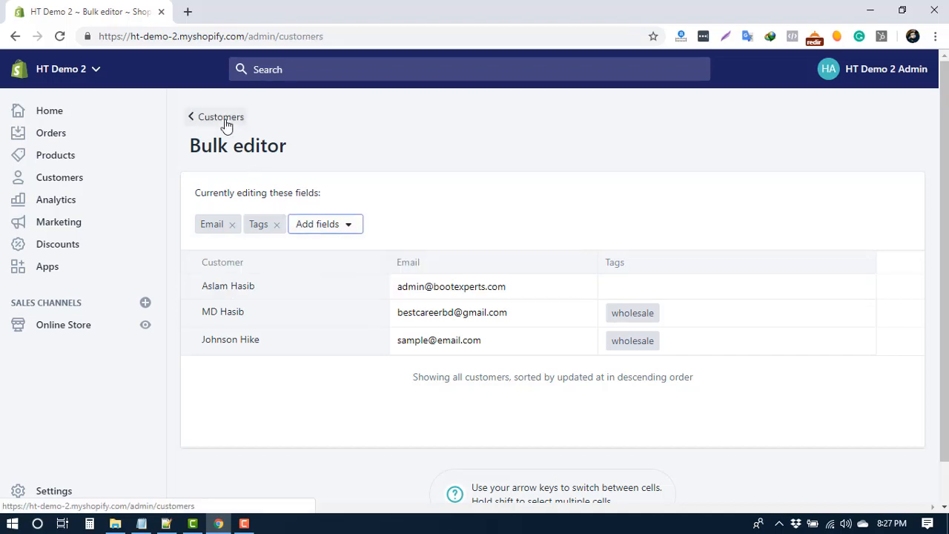
# - Back on the customer list, select all three customers and open the Actions dropdown
pyautogui.click(220, 117)
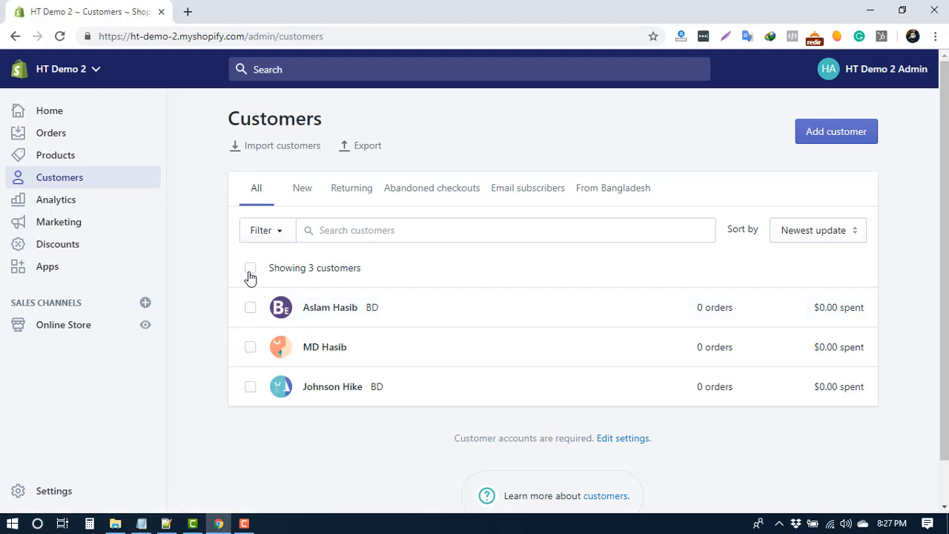
pyautogui.click(250, 268)
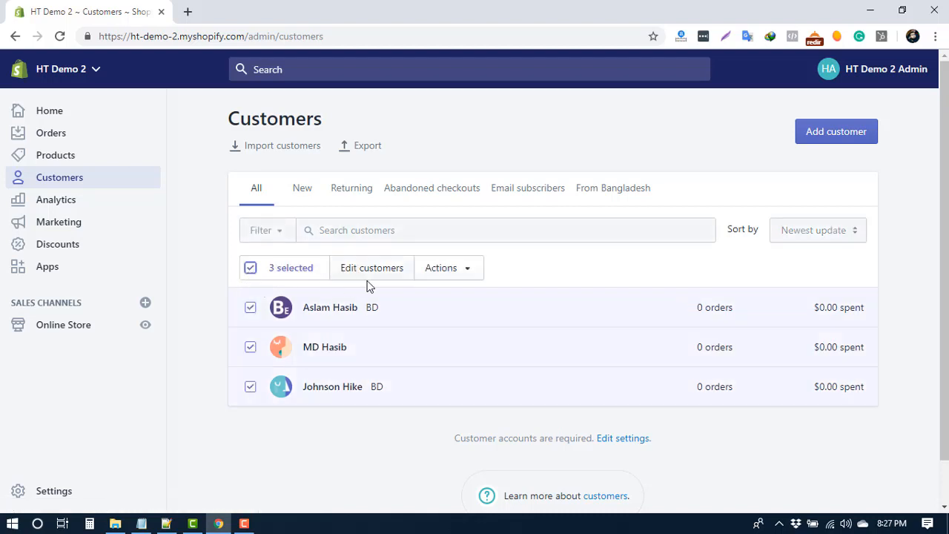
pyautogui.click(445, 268)
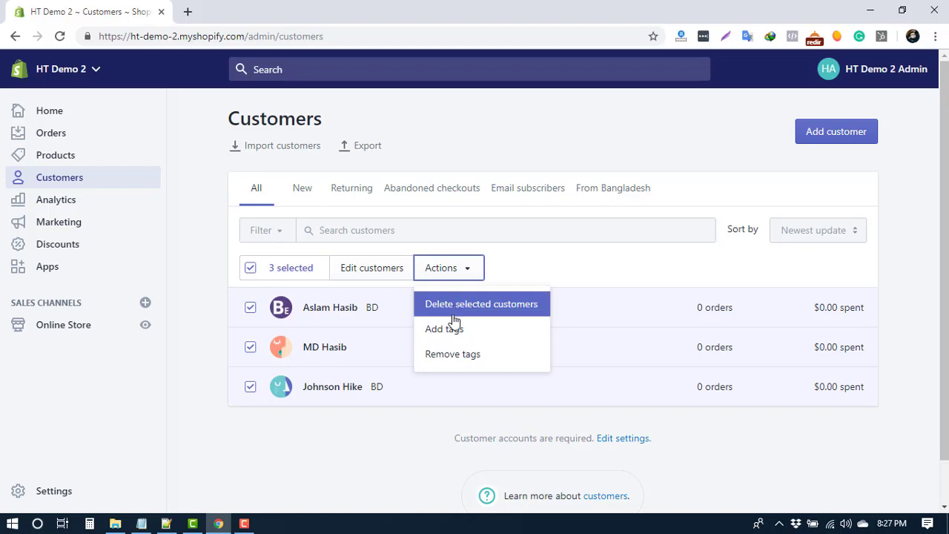
pyautogui.moveTo(453, 329)
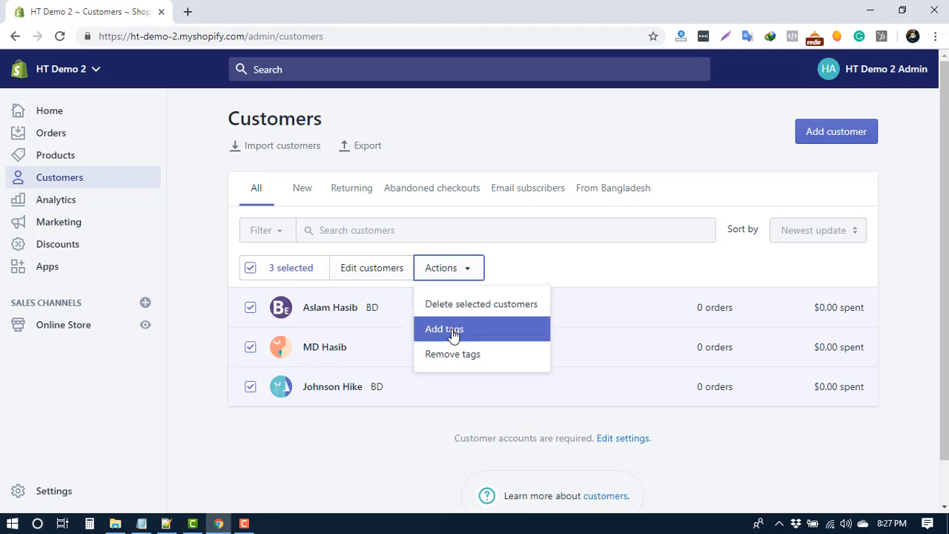
pyautogui.moveTo(453, 349)
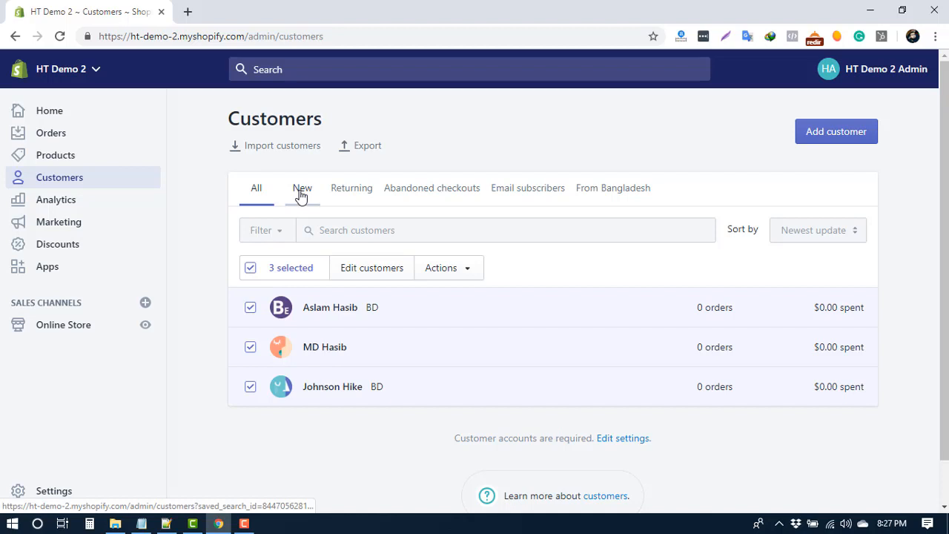
pyautogui.moveTo(361, 196)
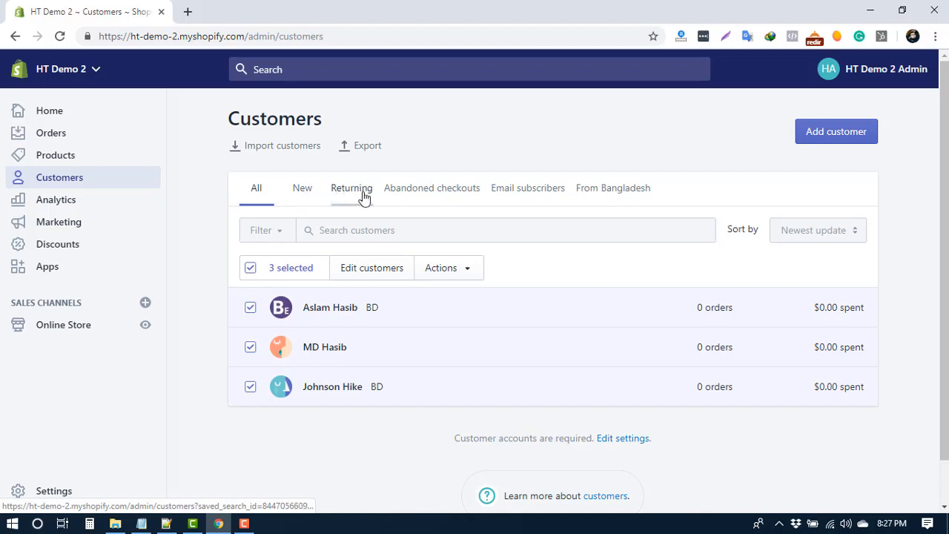
pyautogui.moveTo(581, 202)
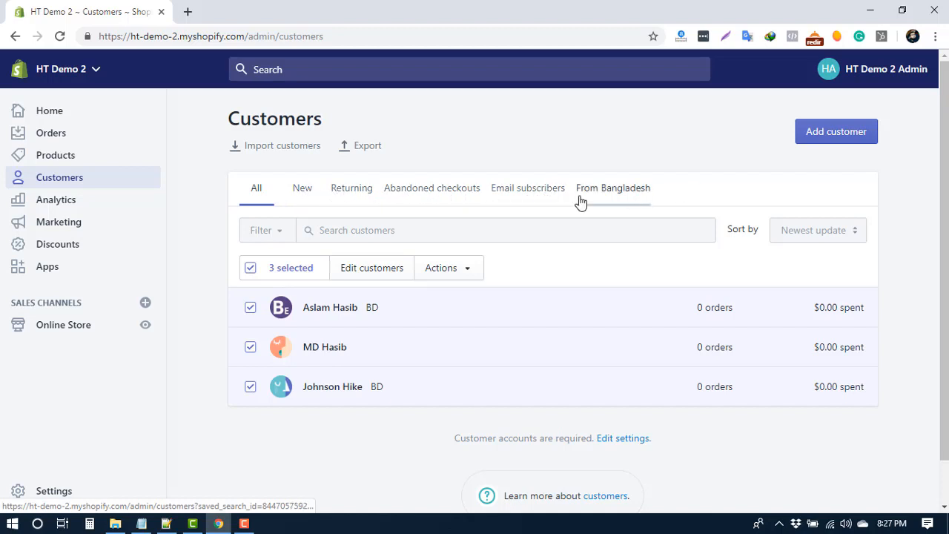
# - Clear and reselect the customers, then open Filter and its Select a filter dropdown
pyautogui.click(250, 267)
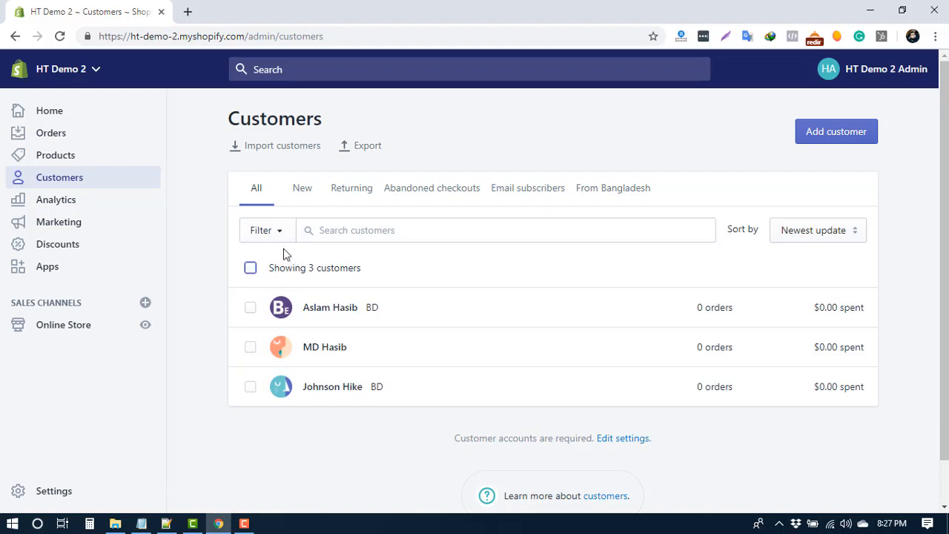
pyautogui.click(250, 267)
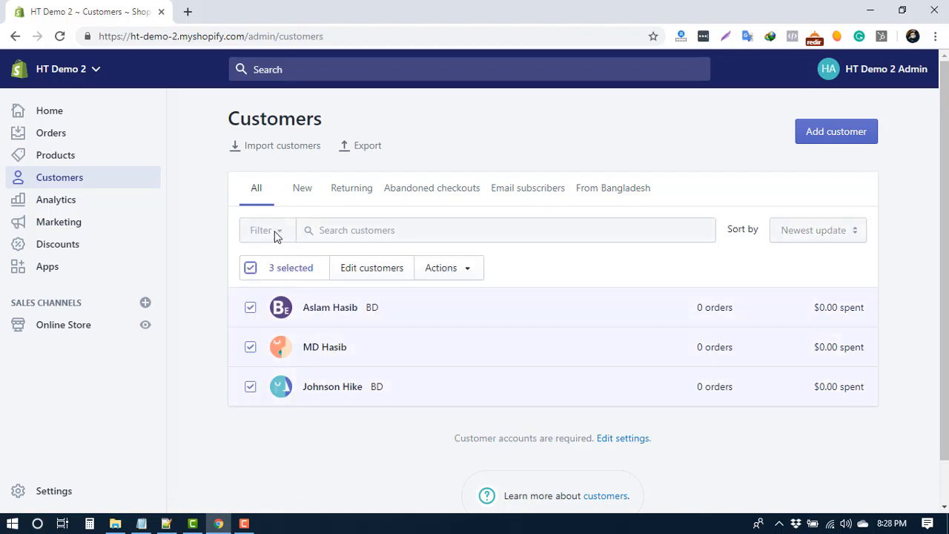
pyautogui.click(264, 229)
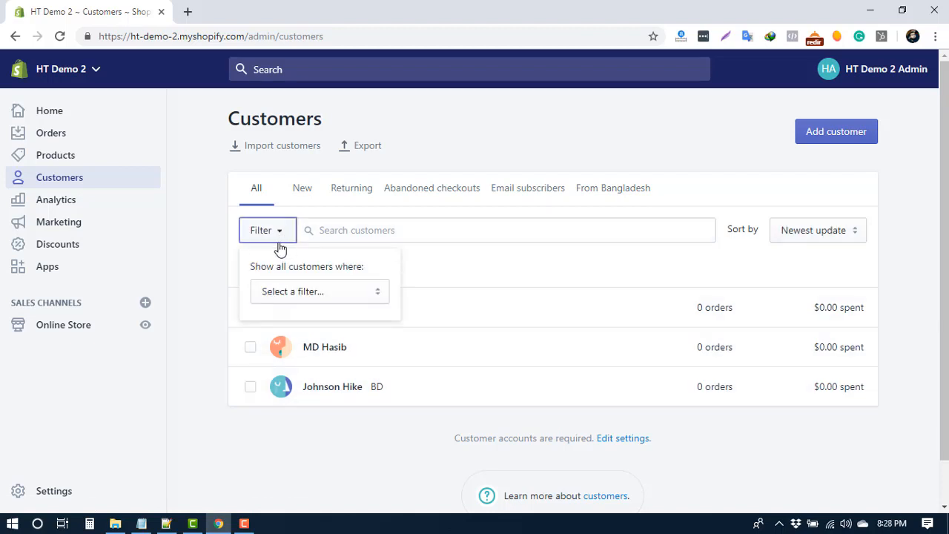
pyautogui.click(319, 291)
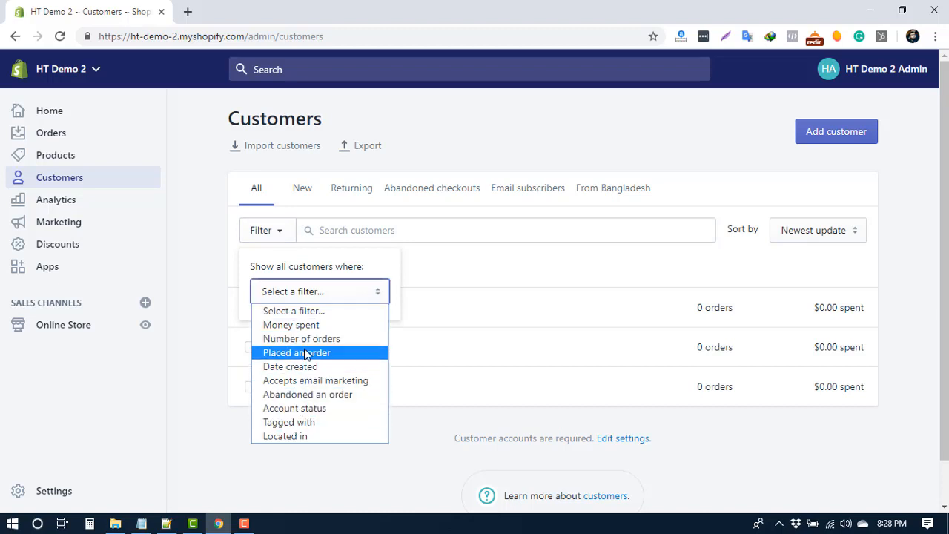
pyautogui.moveTo(312, 325)
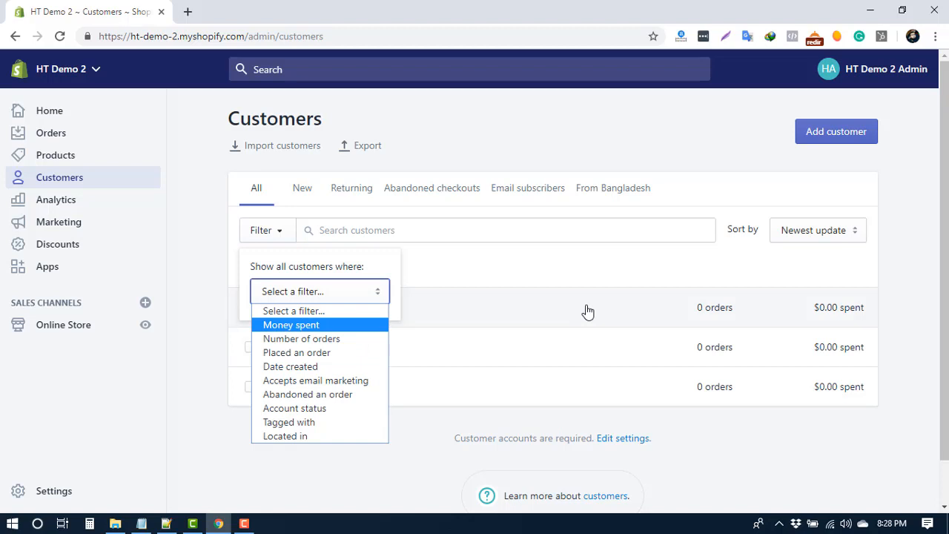
# - Show the customer sort options: newest/oldest update, most spent, most orders, A–Z, Z–A
pyautogui.click(817, 230)
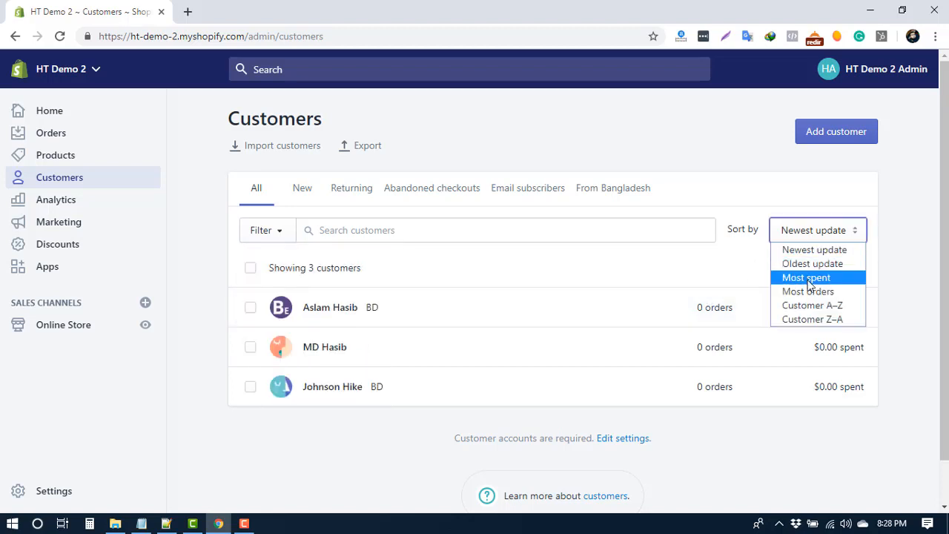
pyautogui.moveTo(807, 291)
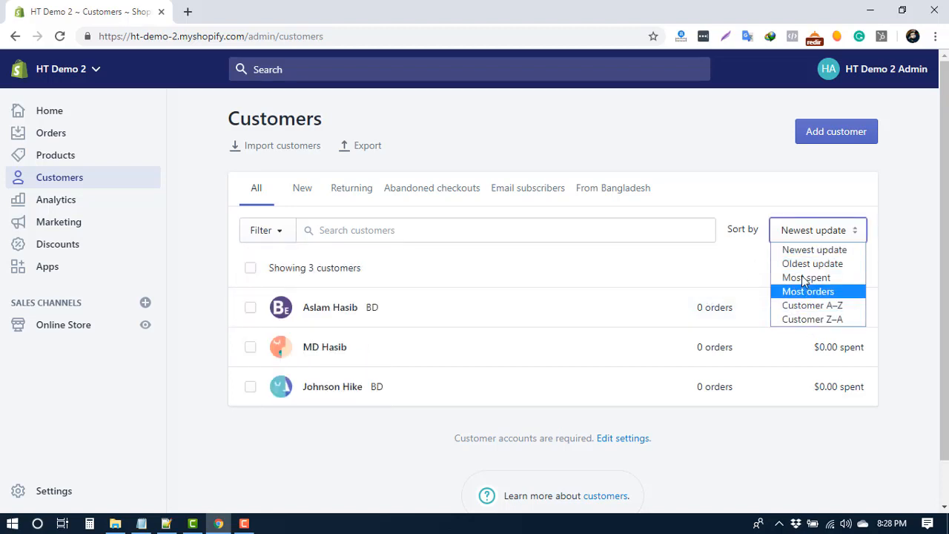